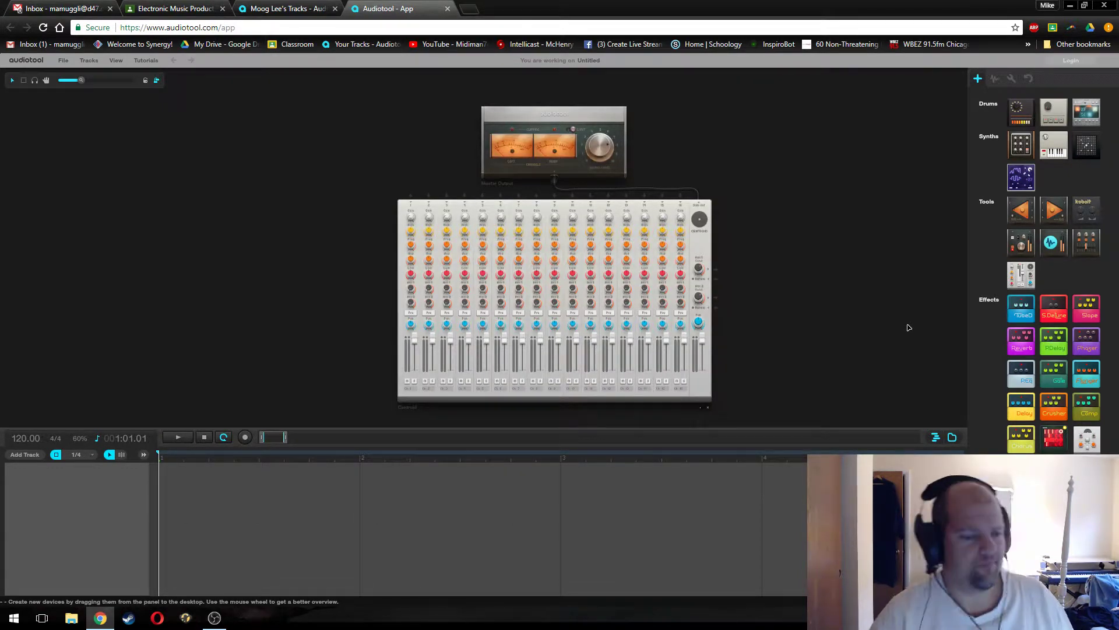
mouse_move(805, 256)
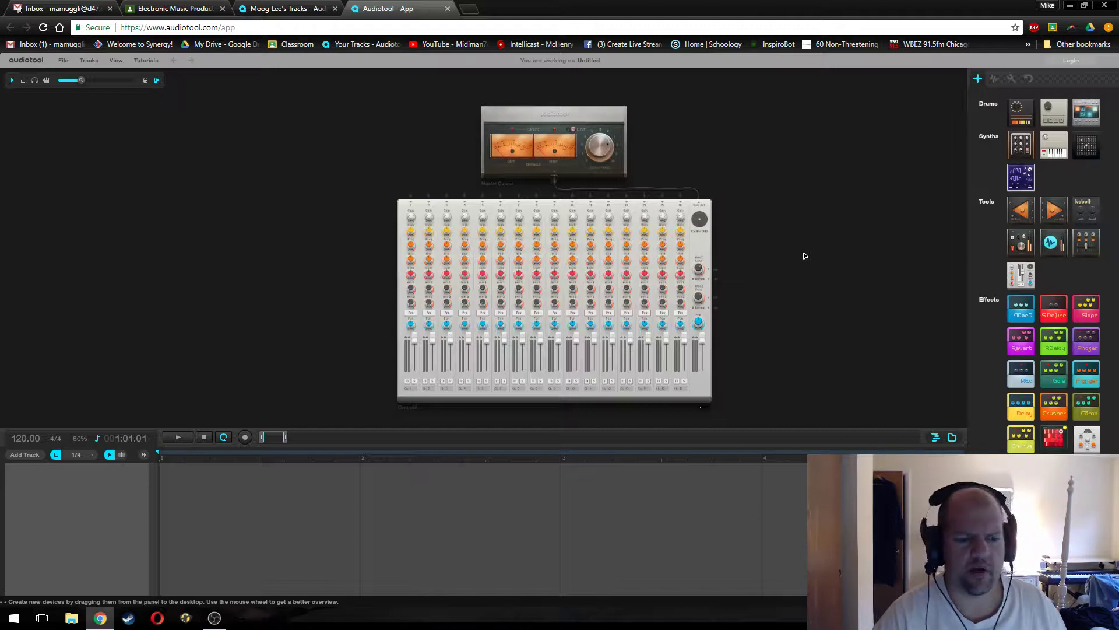
mouse_move(986, 168)
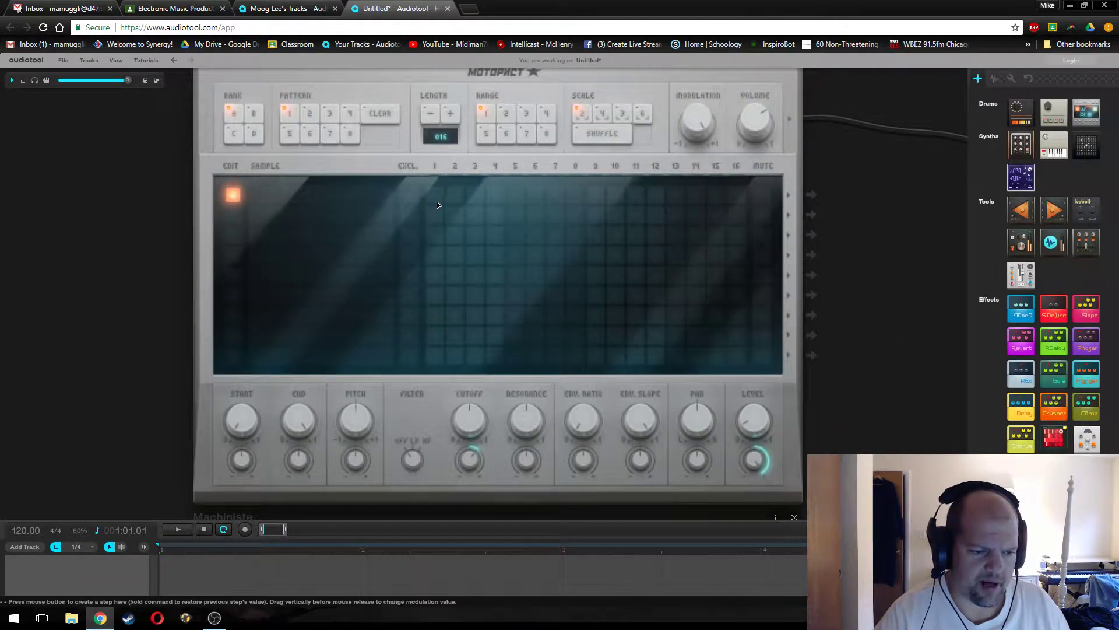
- Toggle hits on the top row until only step 1 remains programmed
click(435, 194)
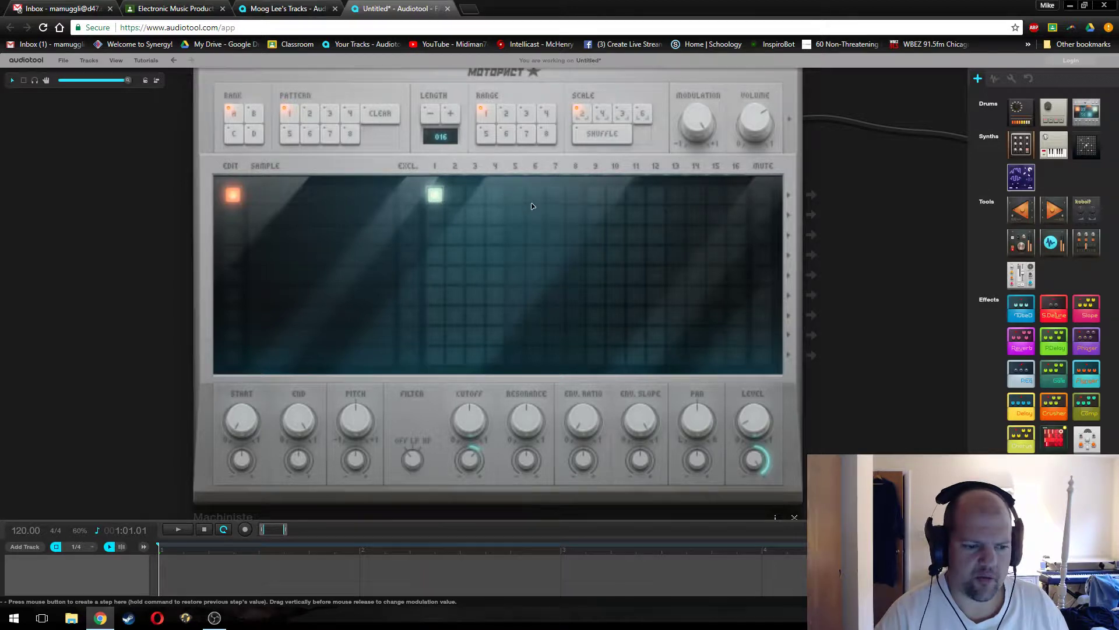
click(616, 194)
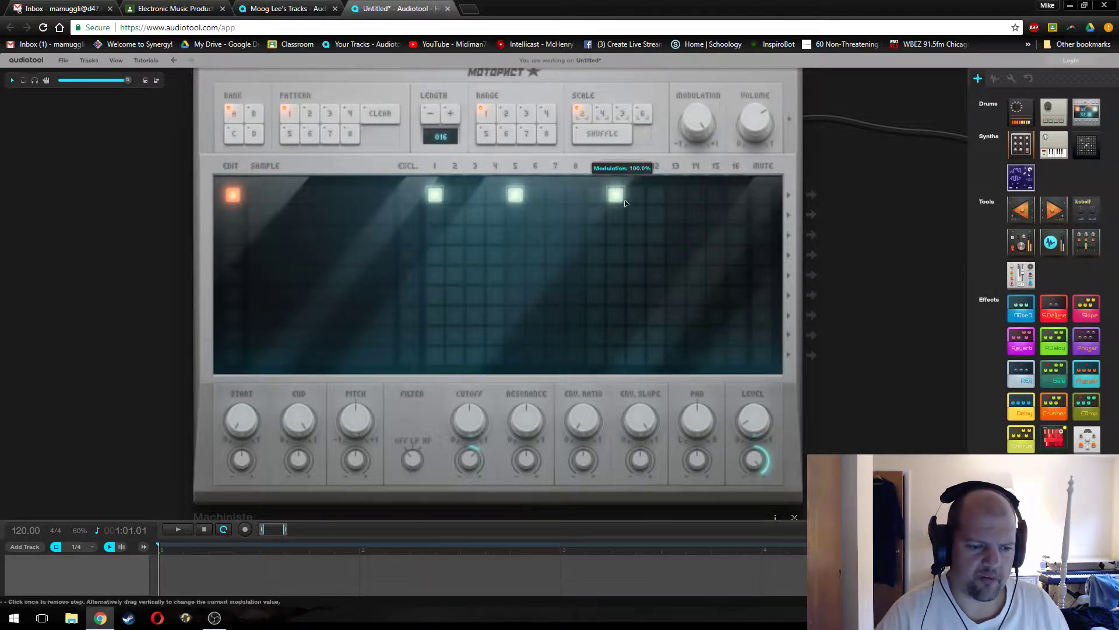
click(616, 195)
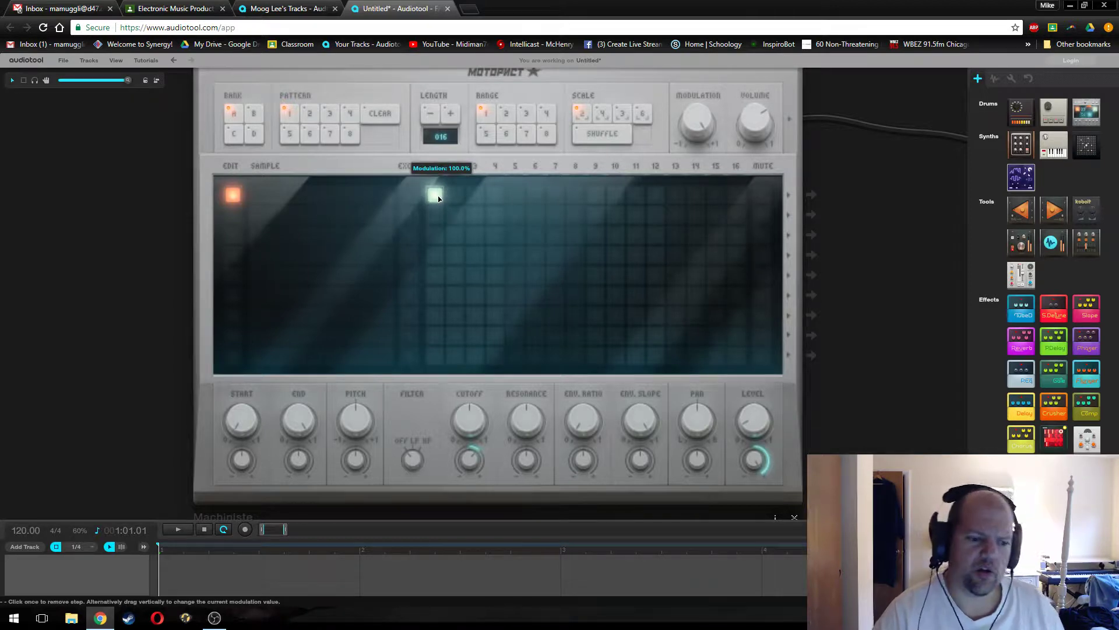
click(435, 195)
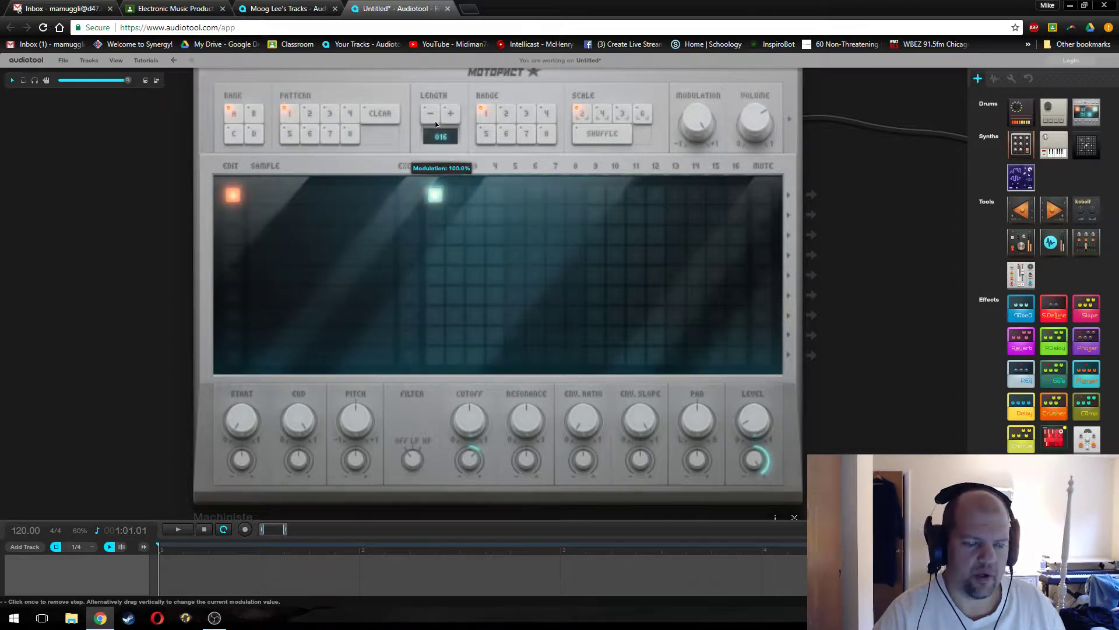
click(435, 194)
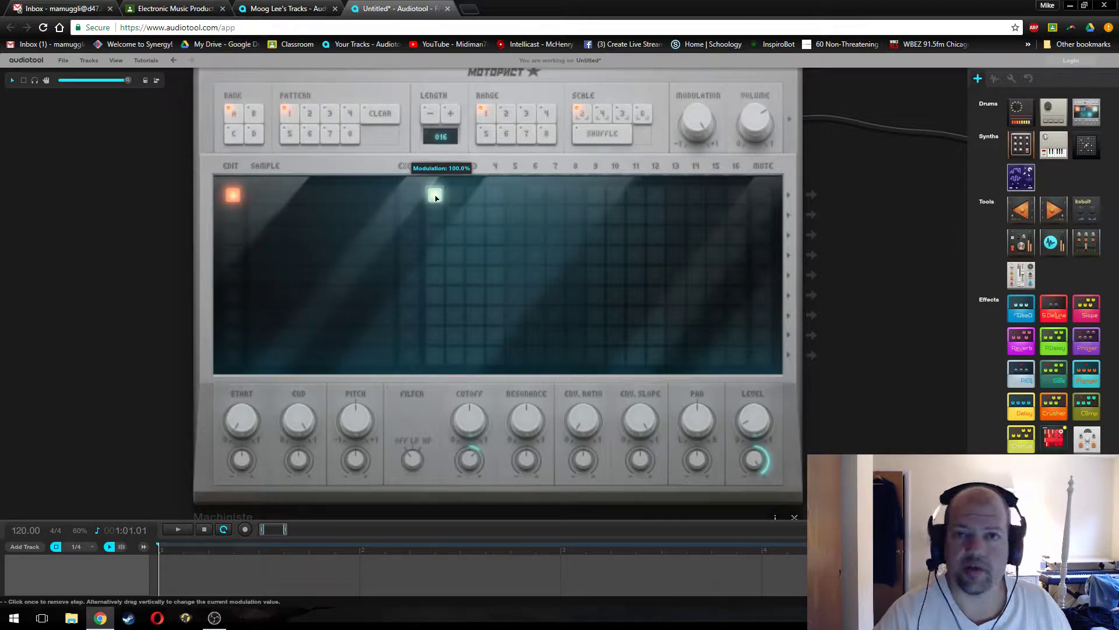
scroll(down, 3)
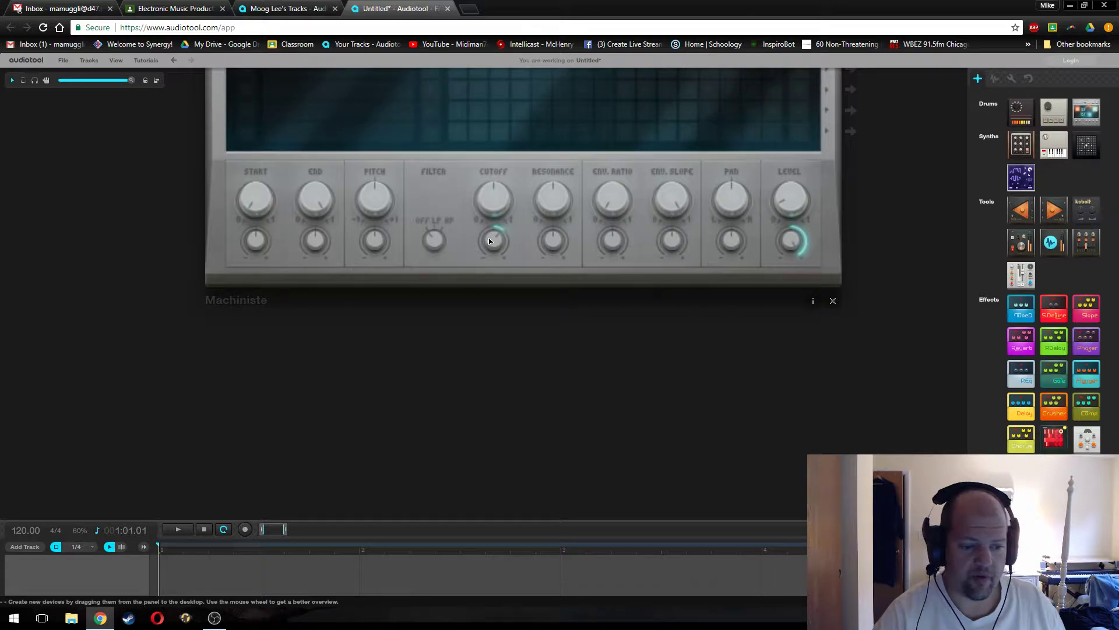
mouse_move(319, 244)
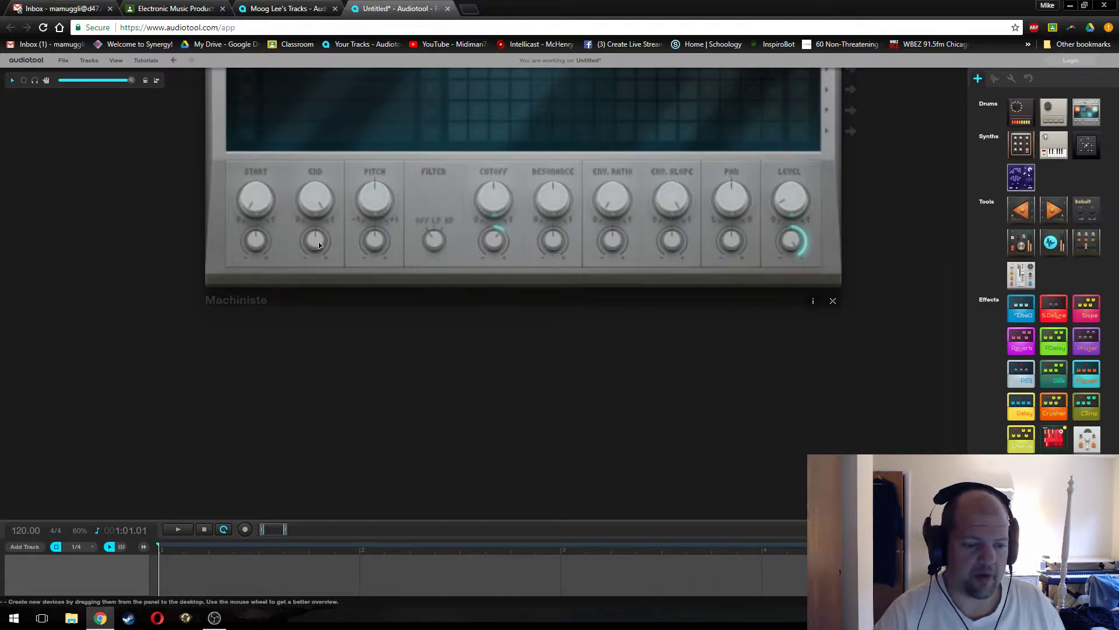
mouse_move(804, 256)
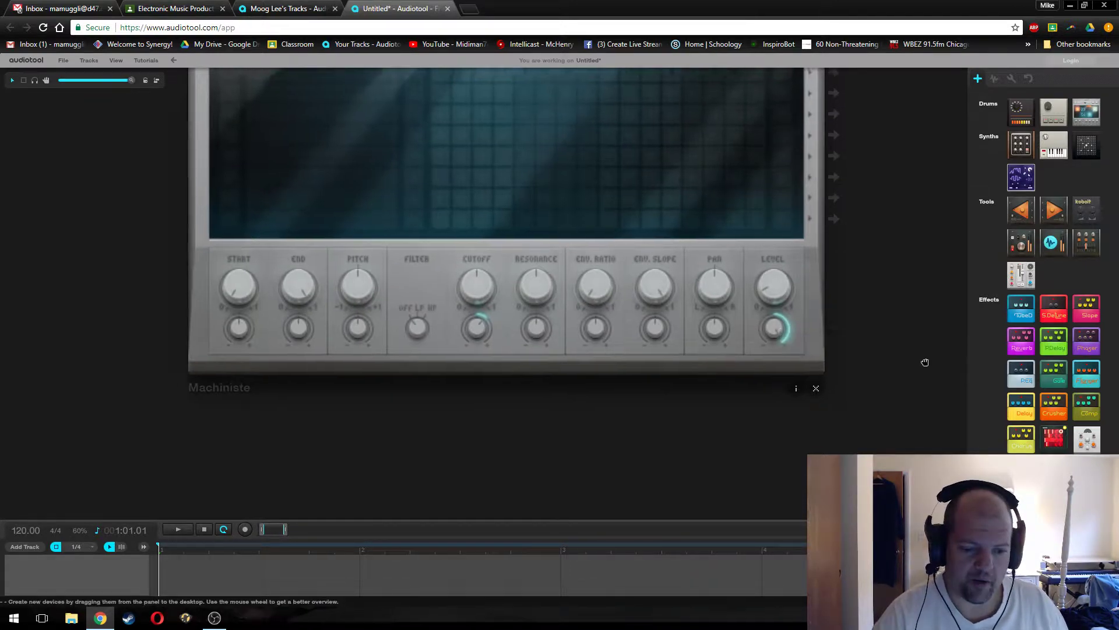
mouse_move(761, 330)
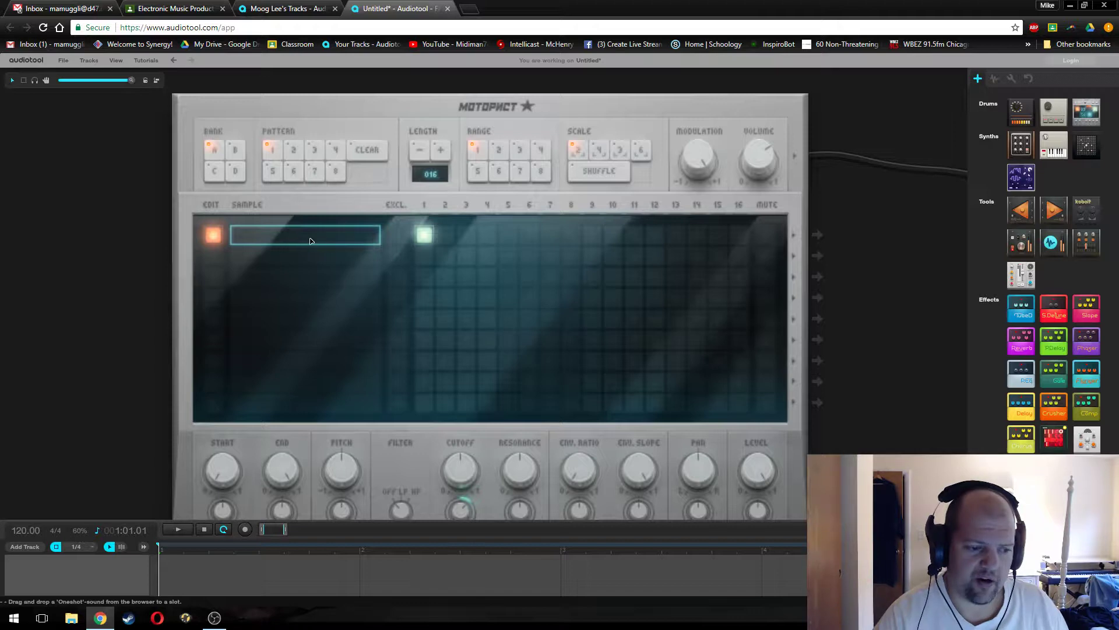
scroll(down, 3)
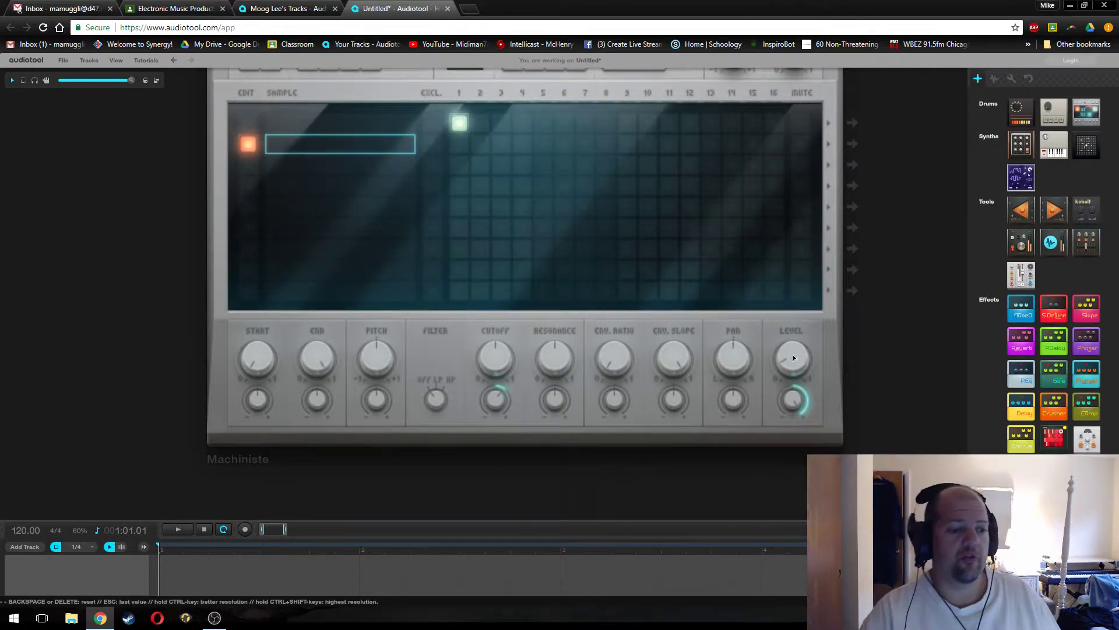
mouse_move(342, 128)
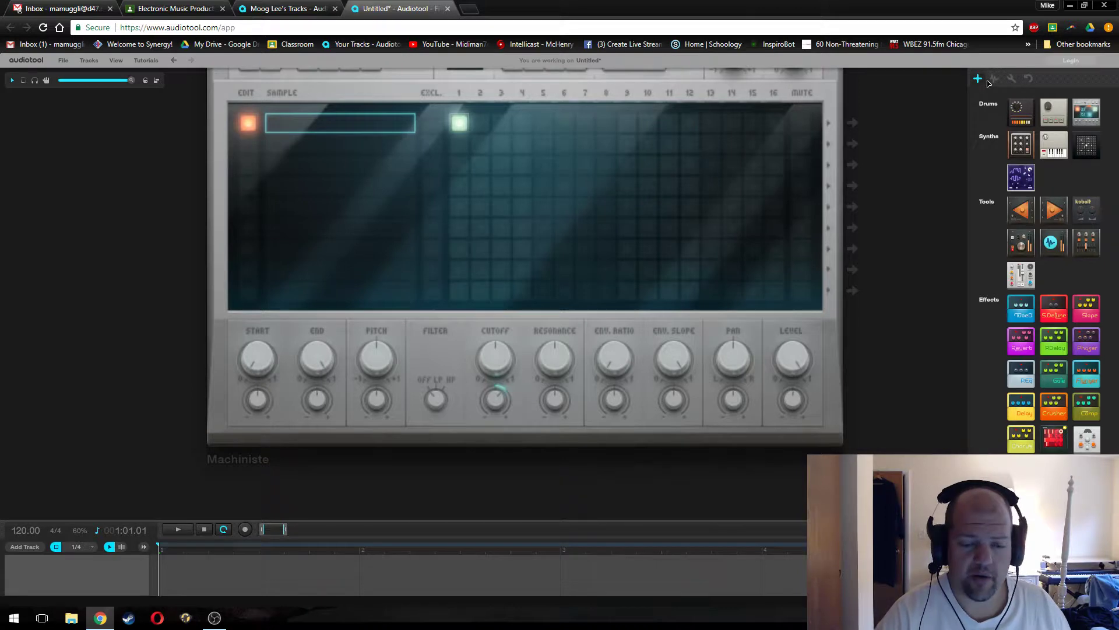
- Search the sample library for '808' and audition results including 808mafia siren1 and 808HH_X
click(994, 78)
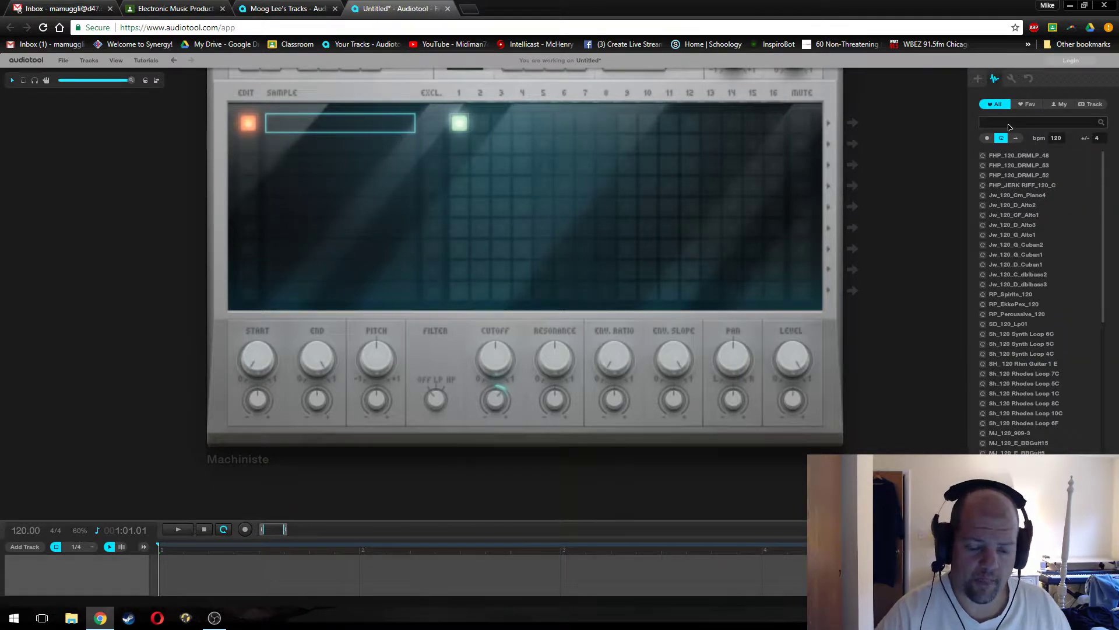
text(808)
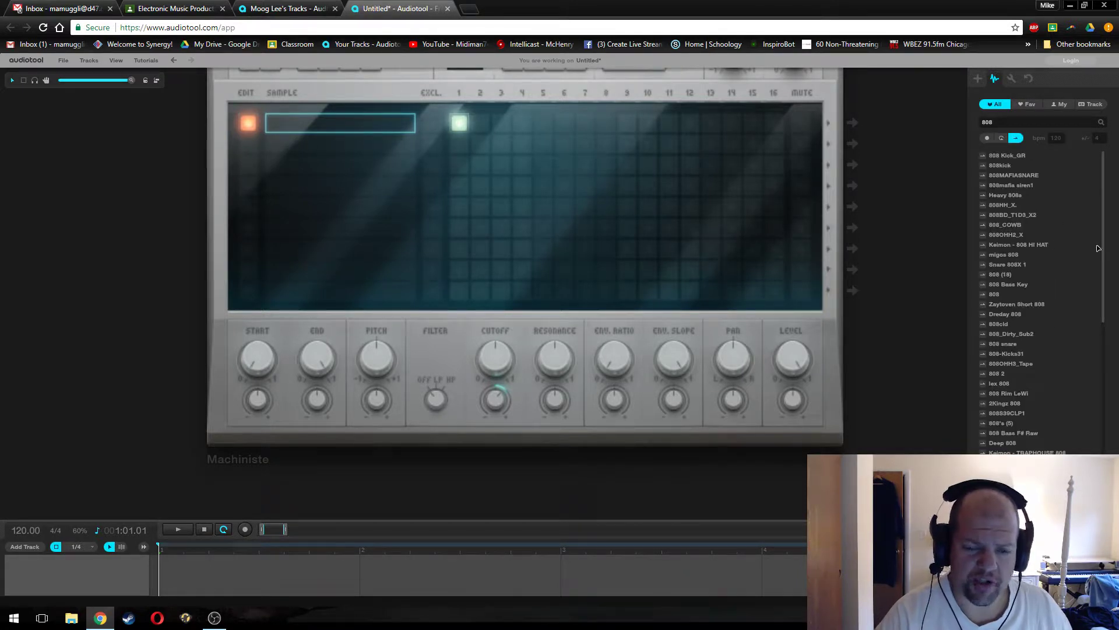
click(1007, 155)
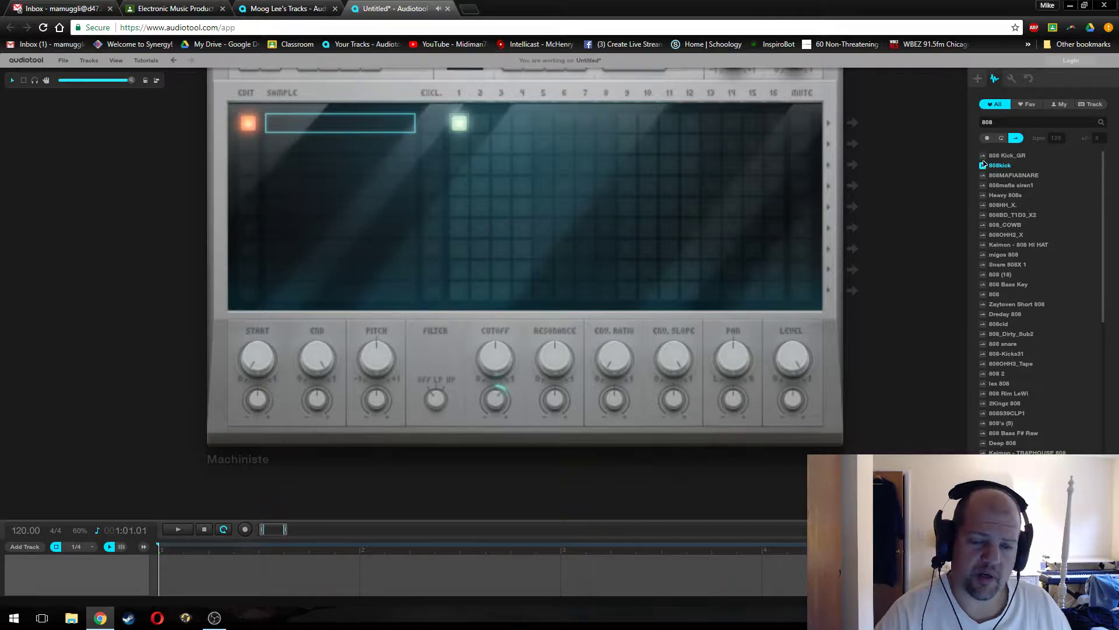
mouse_move(984, 185)
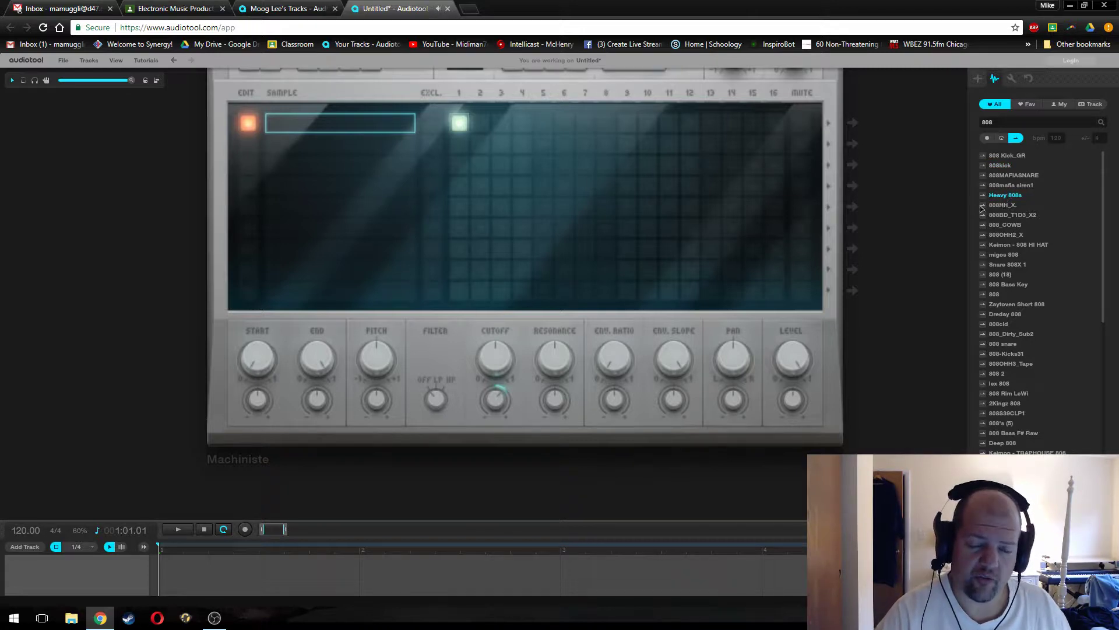
click(1010, 185)
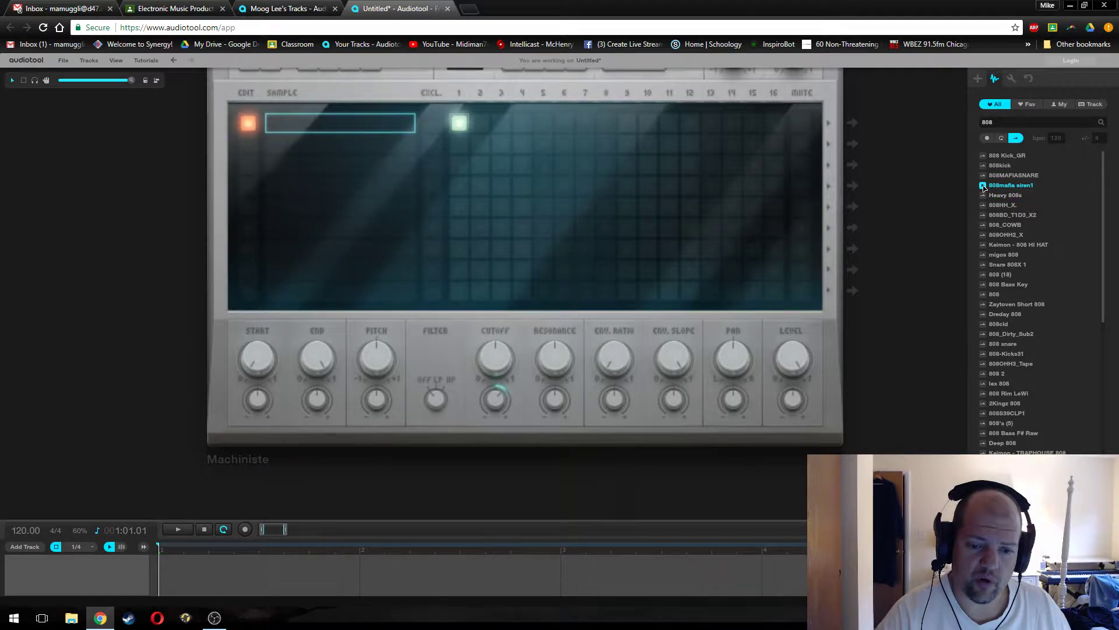
click(1005, 195)
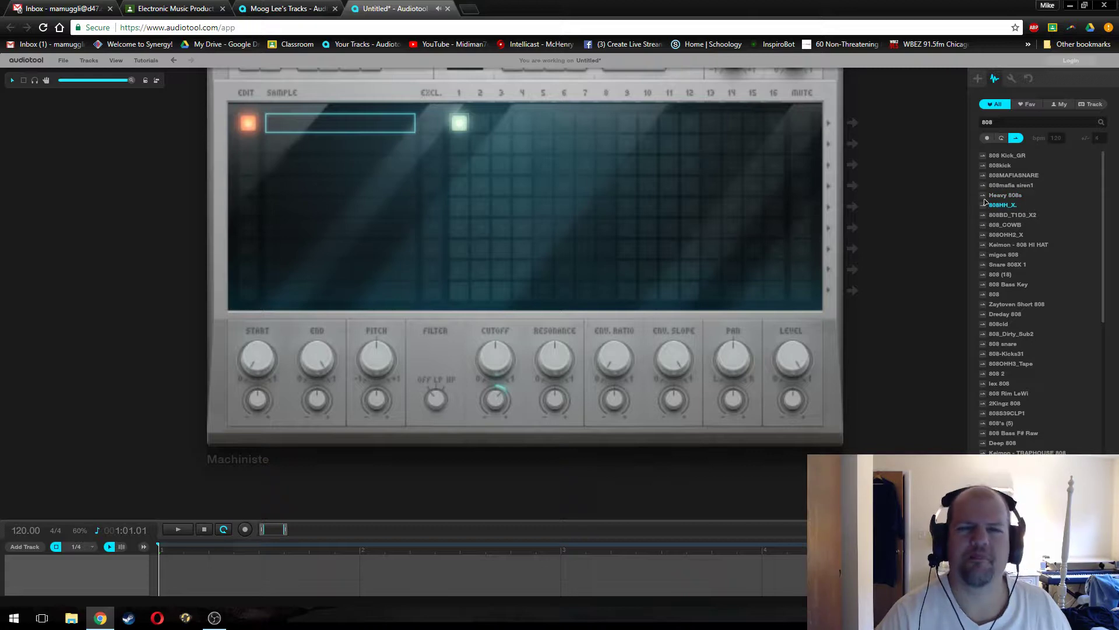
click(1006, 195)
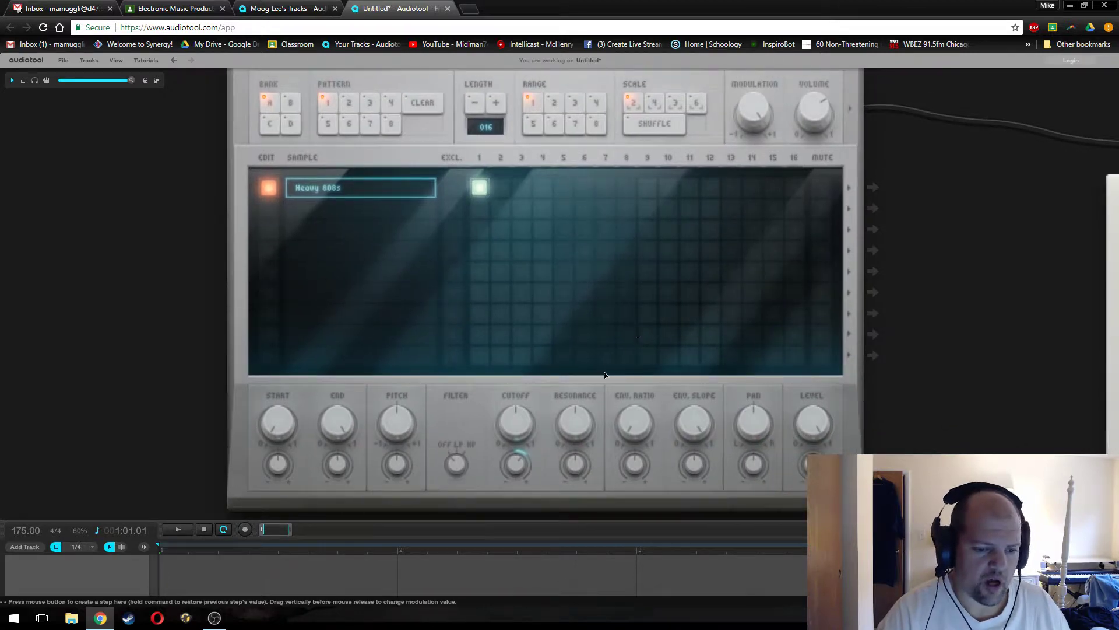
mouse_move(931, 336)
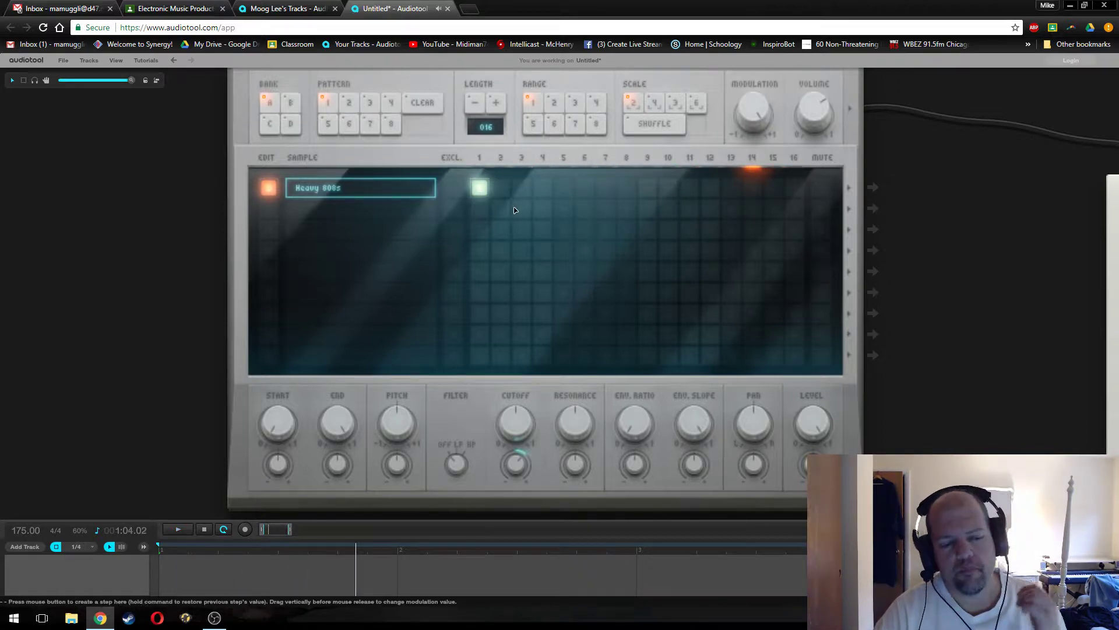
mouse_move(807, 377)
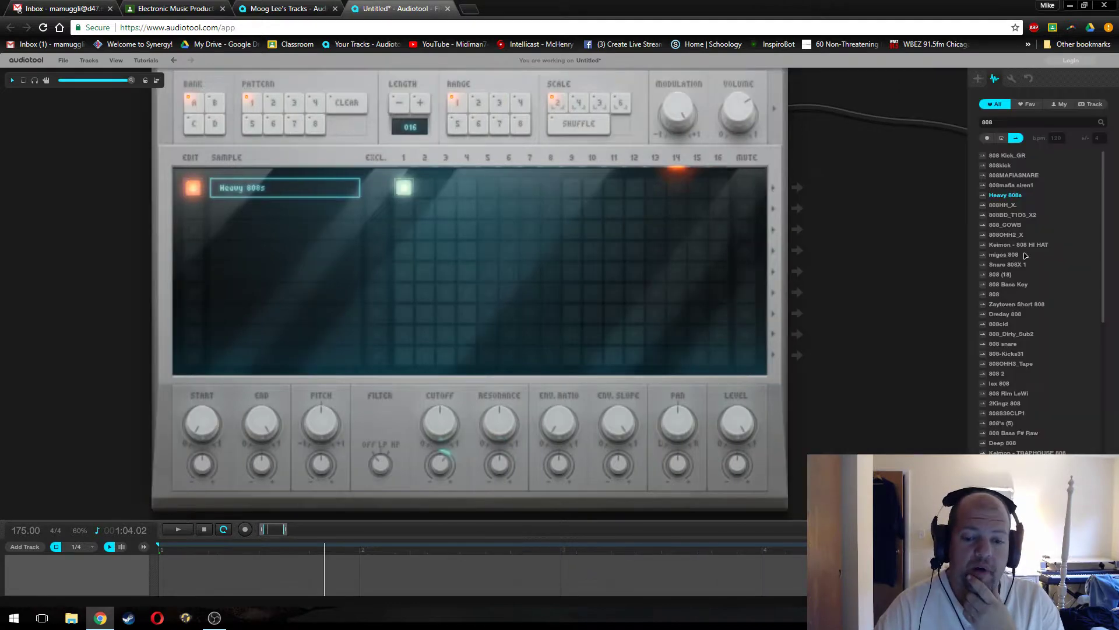
mouse_move(1026, 104)
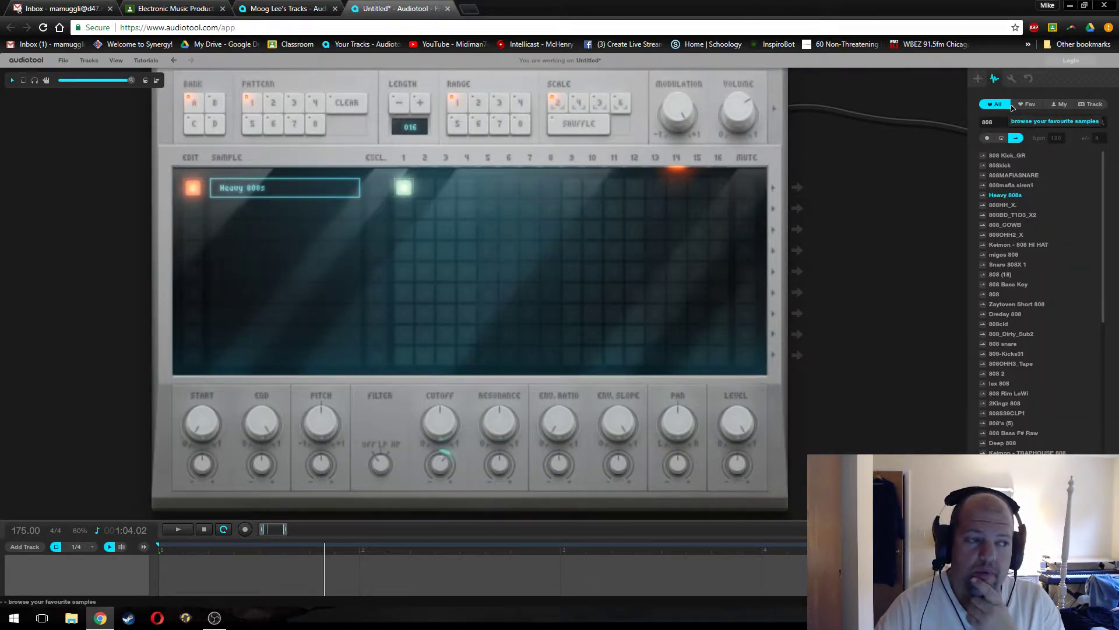
mouse_move(999, 103)
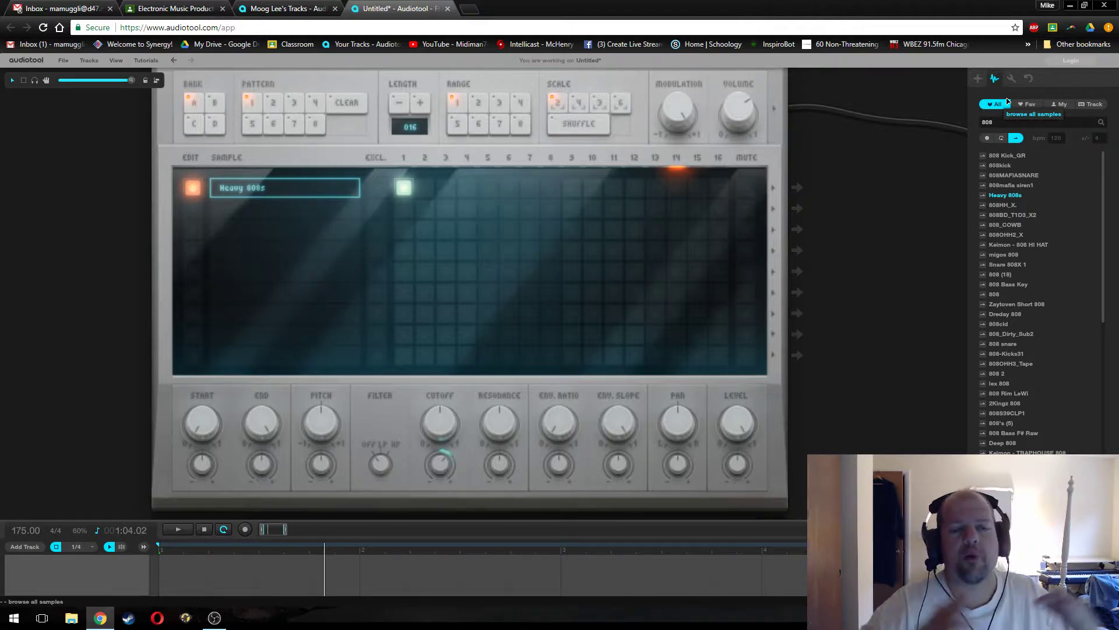
mouse_move(485, 141)
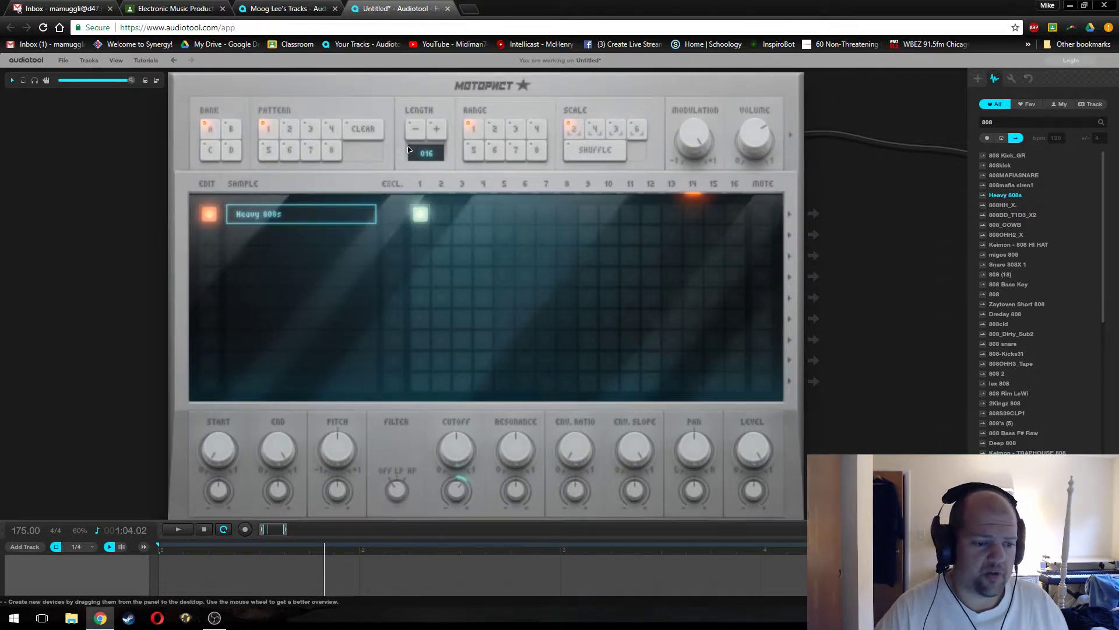
- Raise the Machiniste pattern Length from 16 to 32 steps
click(435, 128)
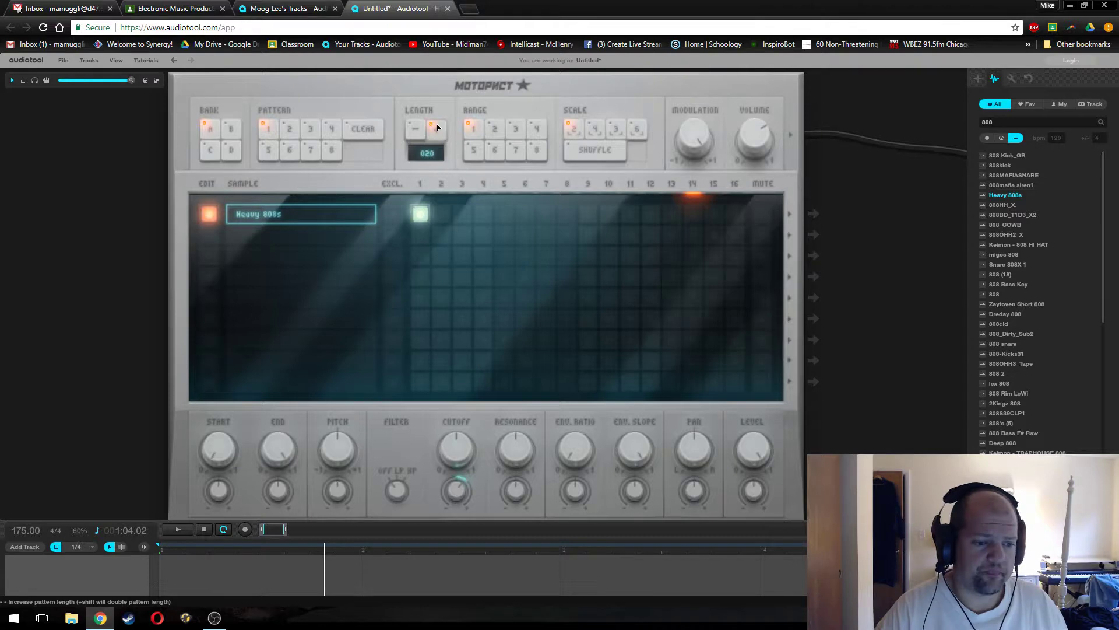
click(436, 127)
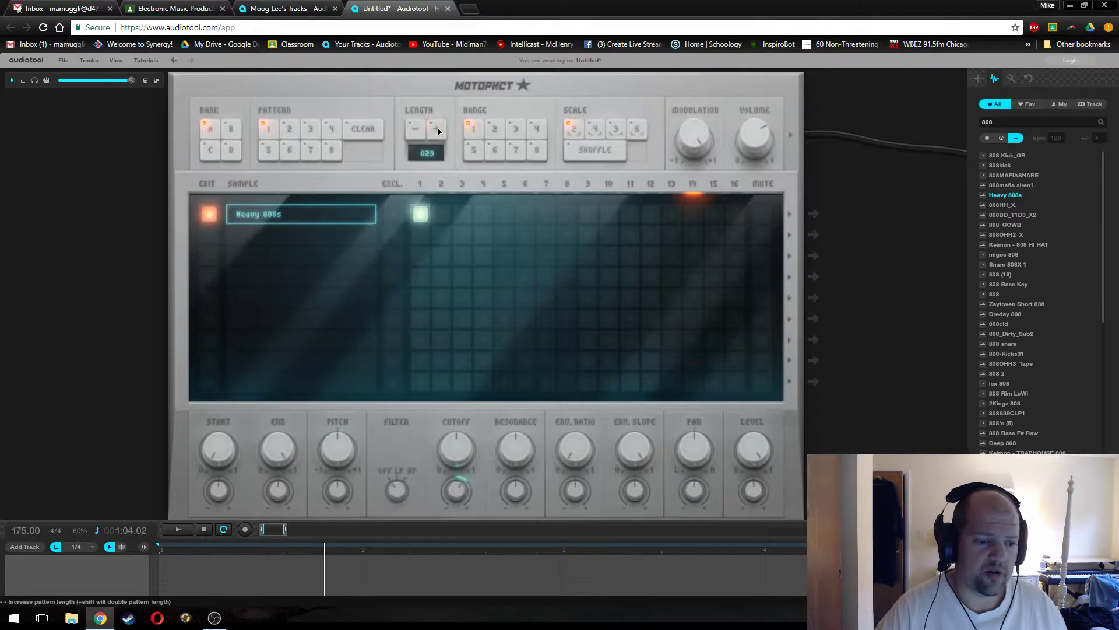
click(437, 128)
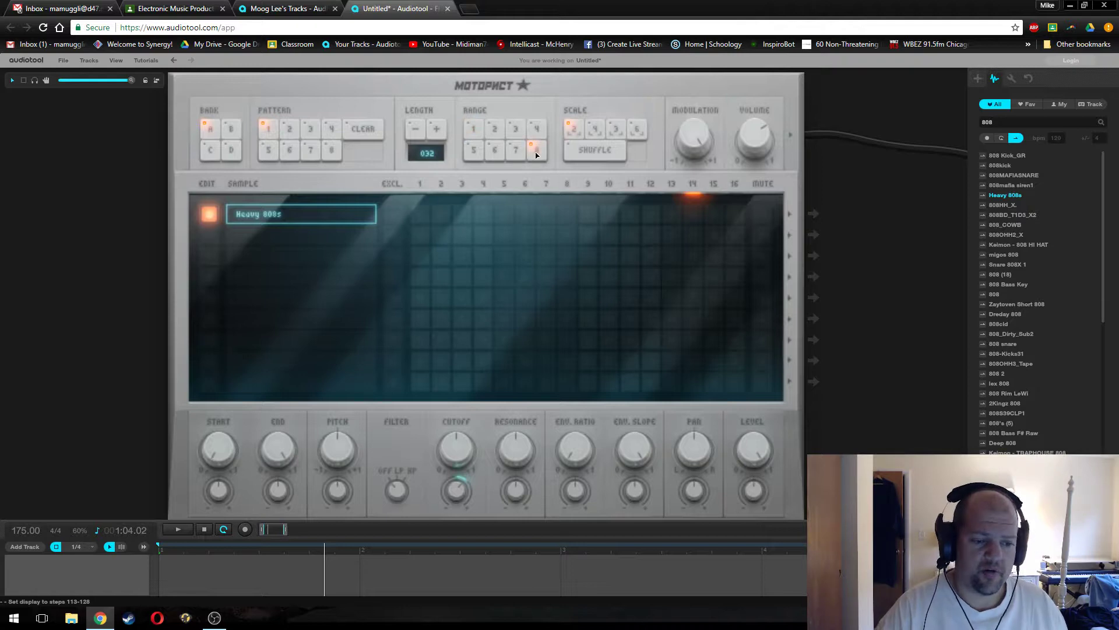
click(472, 127)
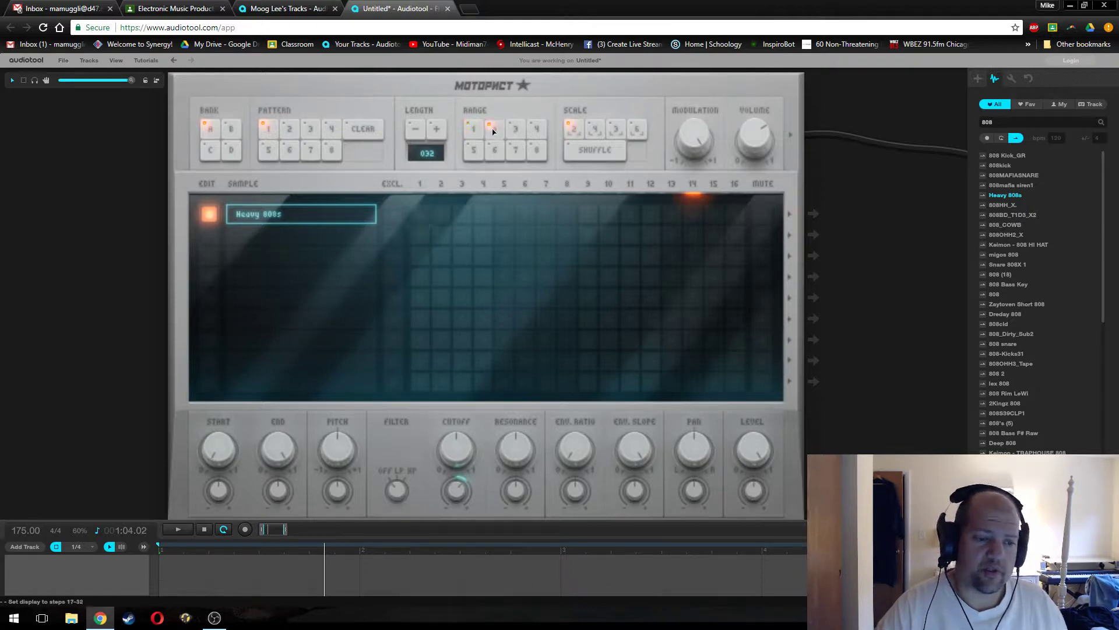
- Switch the visible Range to steps 17–32, then 33–48
click(495, 127)
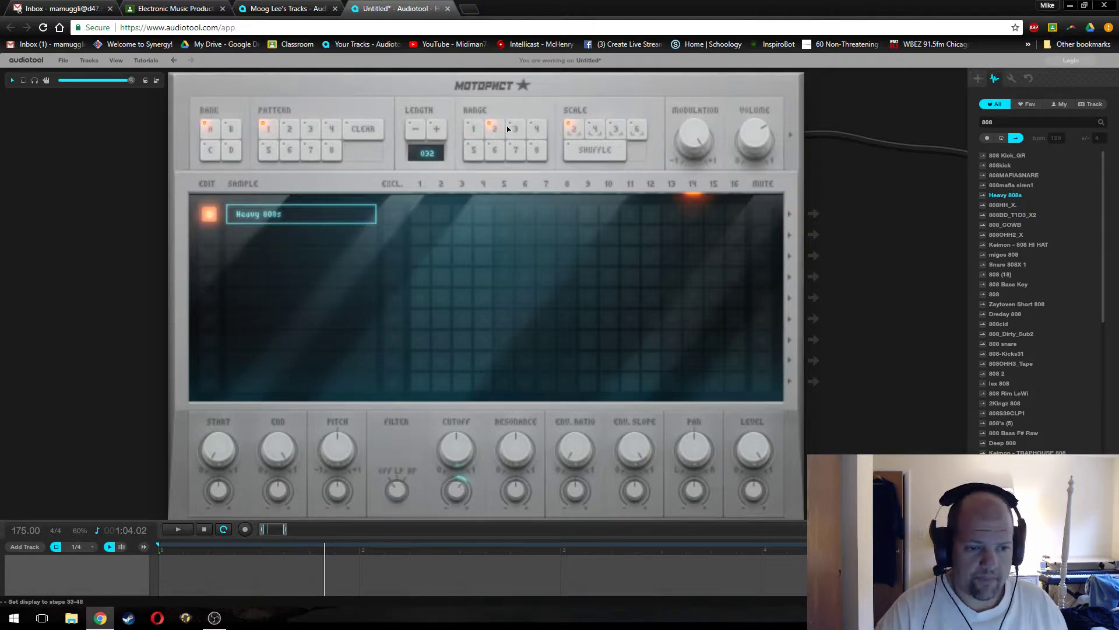
click(536, 128)
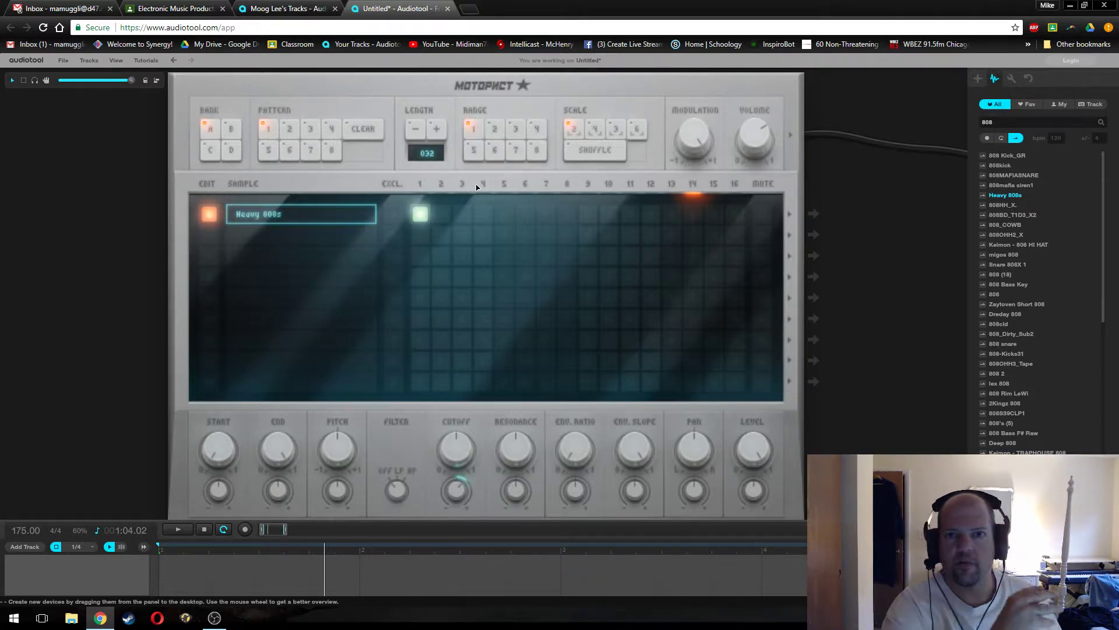
mouse_move(804, 195)
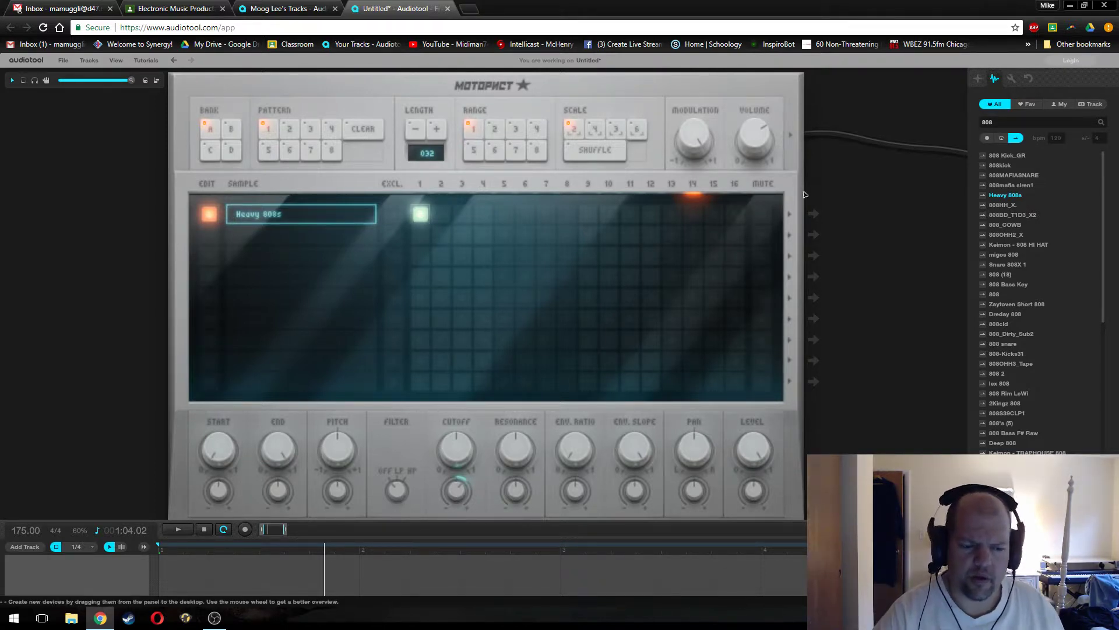
mouse_move(512, 67)
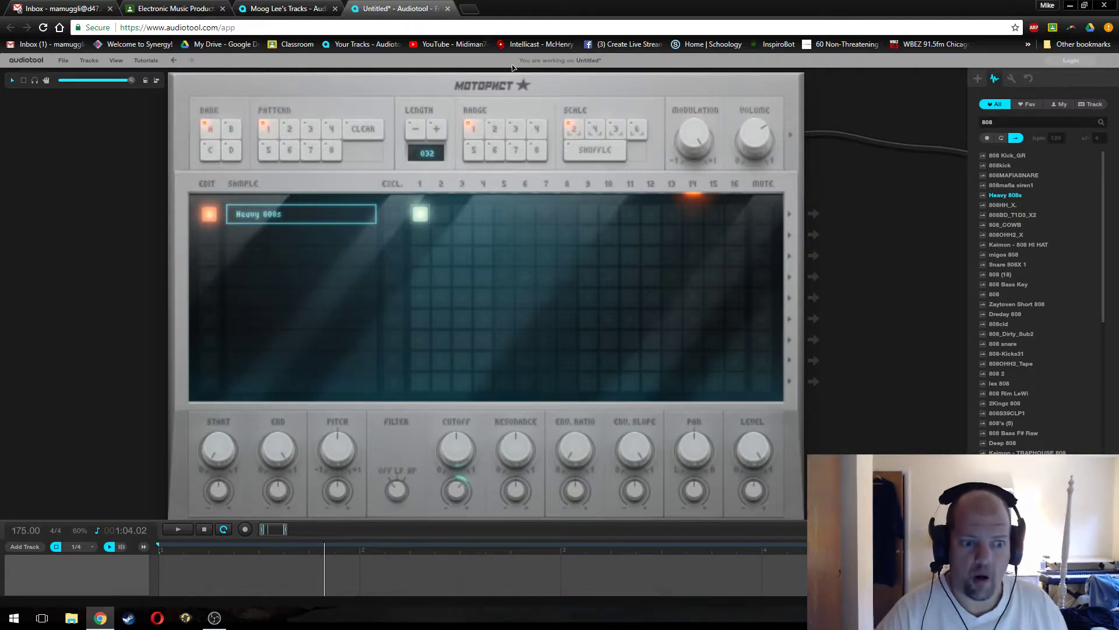
mouse_move(578, 238)
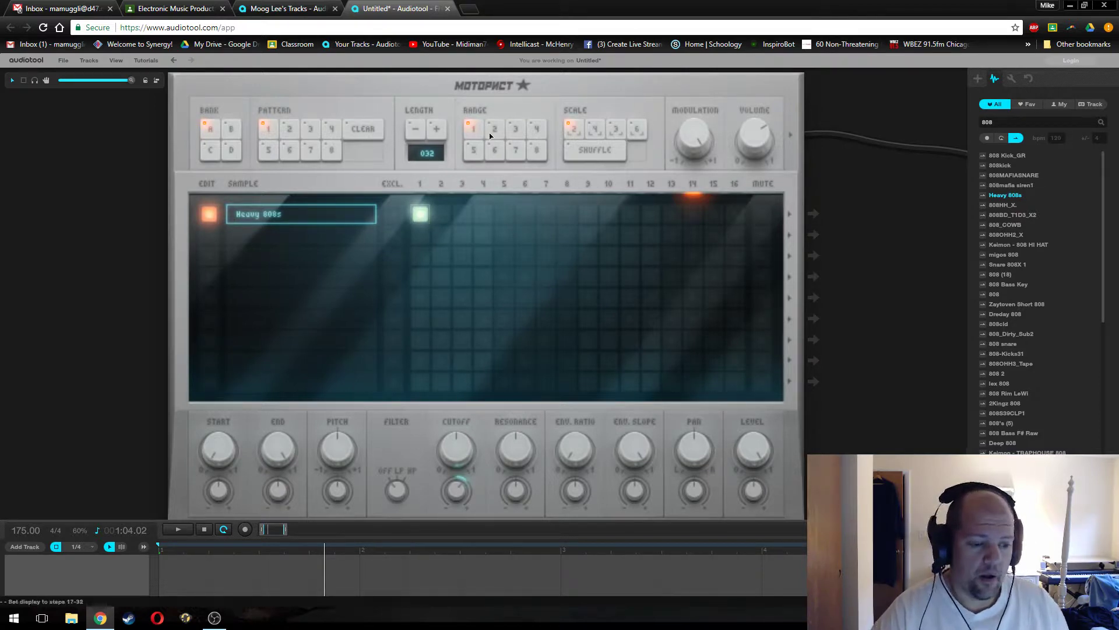
mouse_move(581, 192)
text(drum)
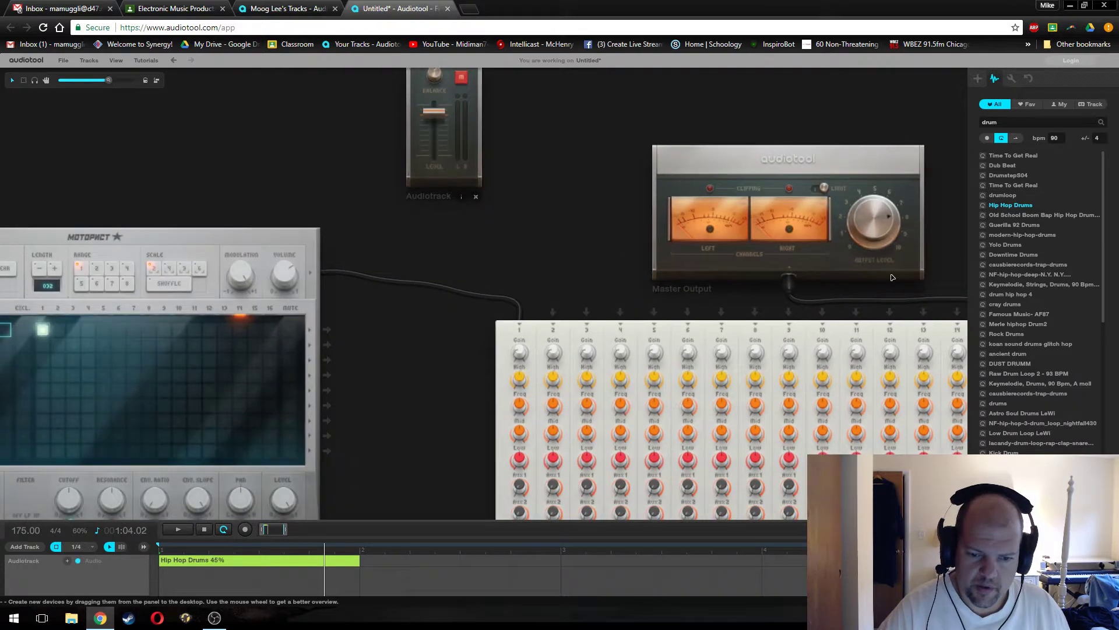
- Audition the drum hip hop 4 loop and place it on a timeline audio track
click(1011, 293)
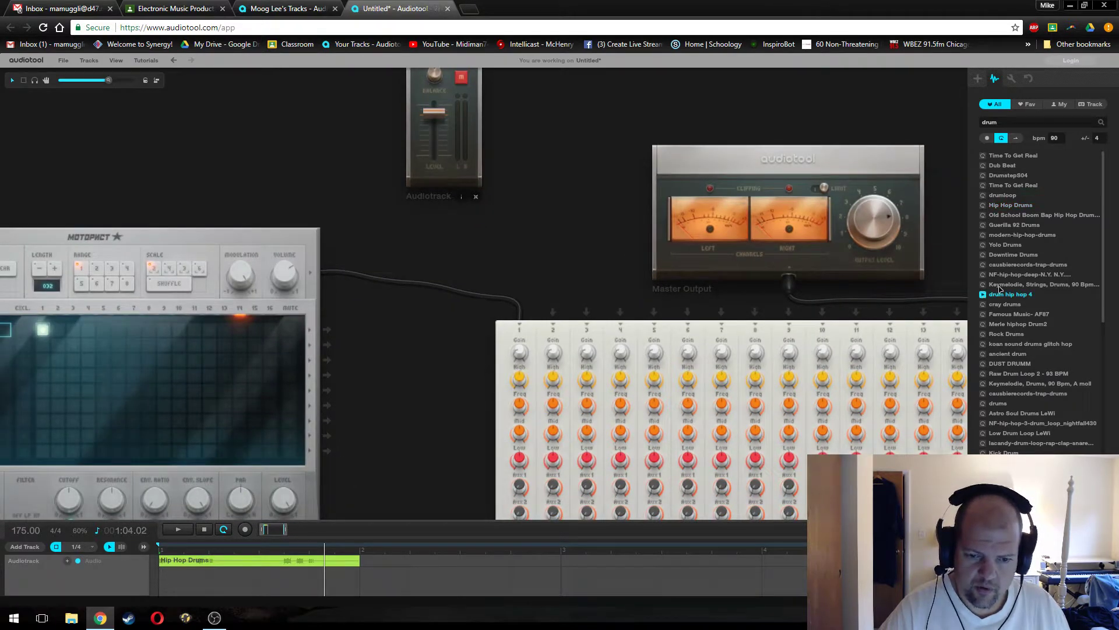
scroll(down, 3)
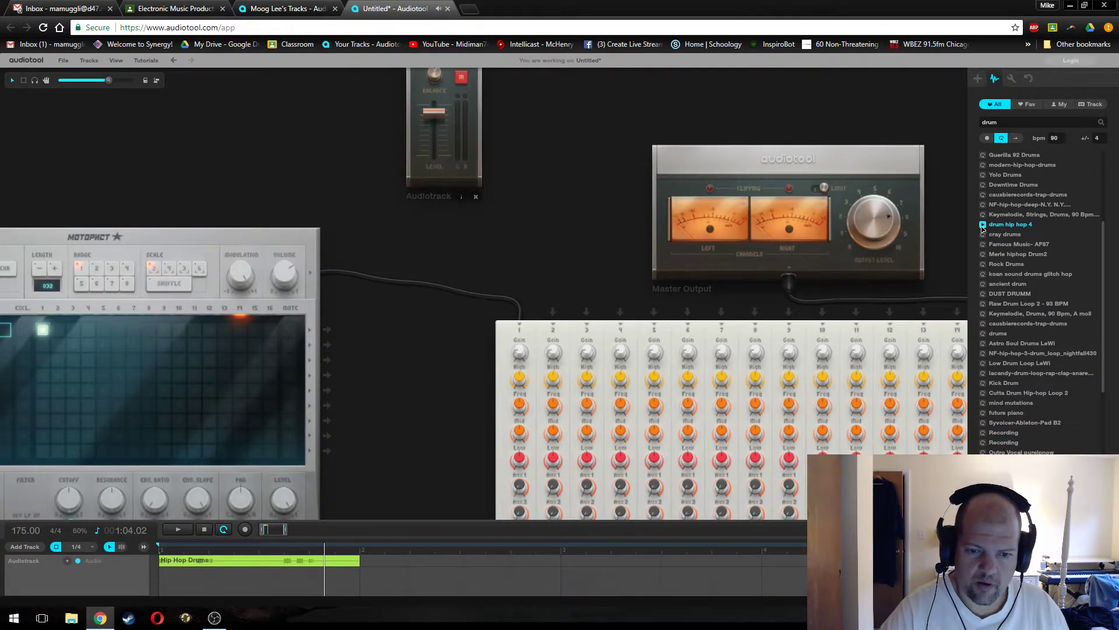
scroll(down, 3)
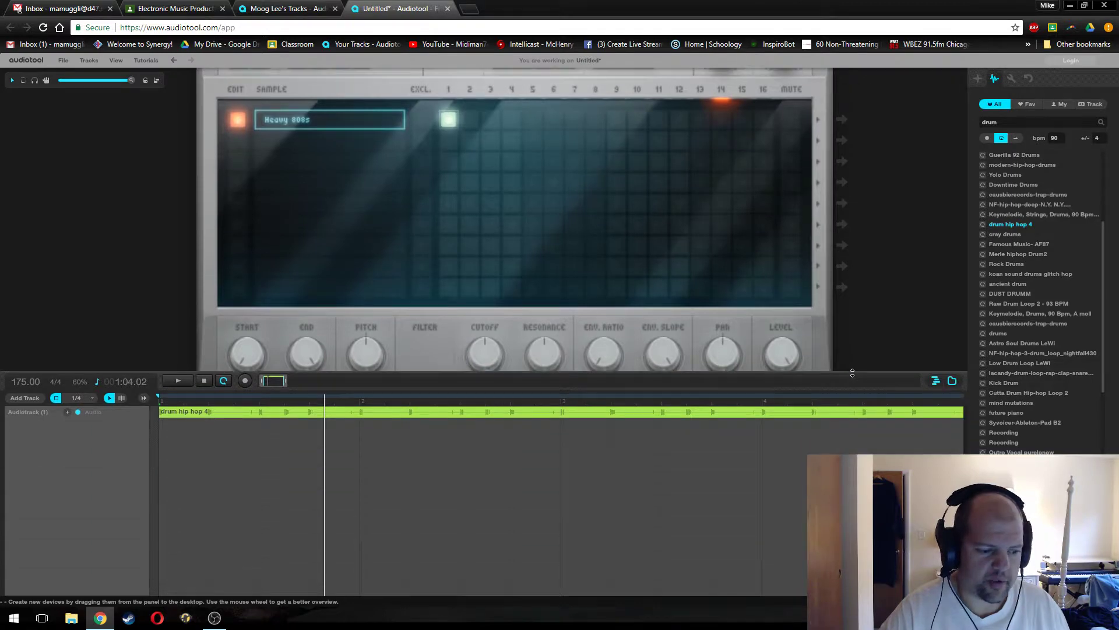
click(271, 380)
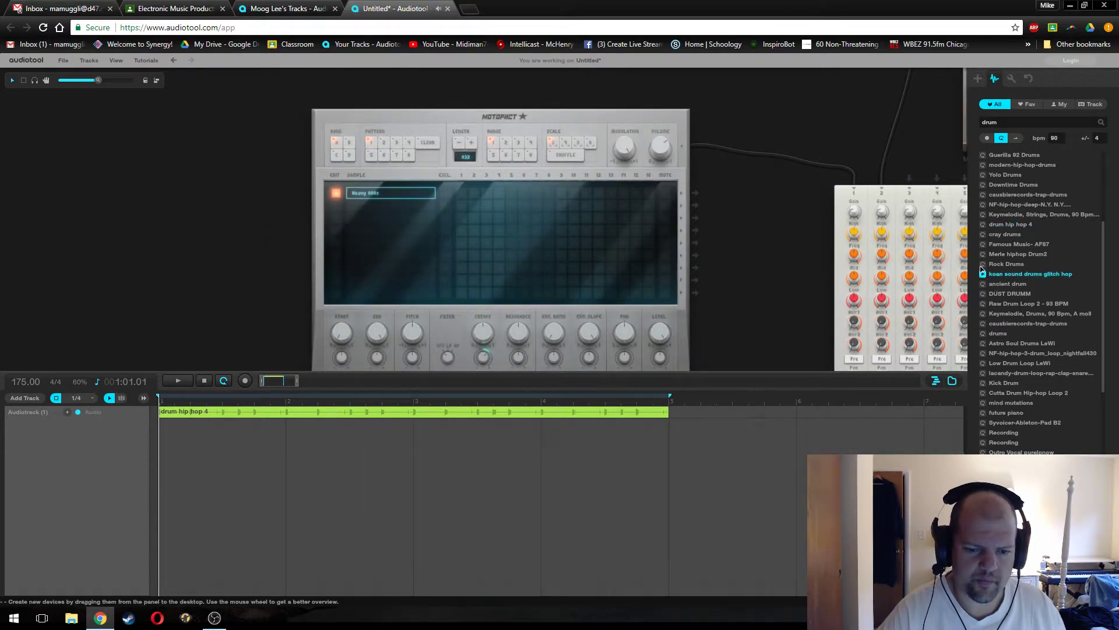
- Audition the Rock Drums loop and another drum loop in the browser list
click(1006, 263)
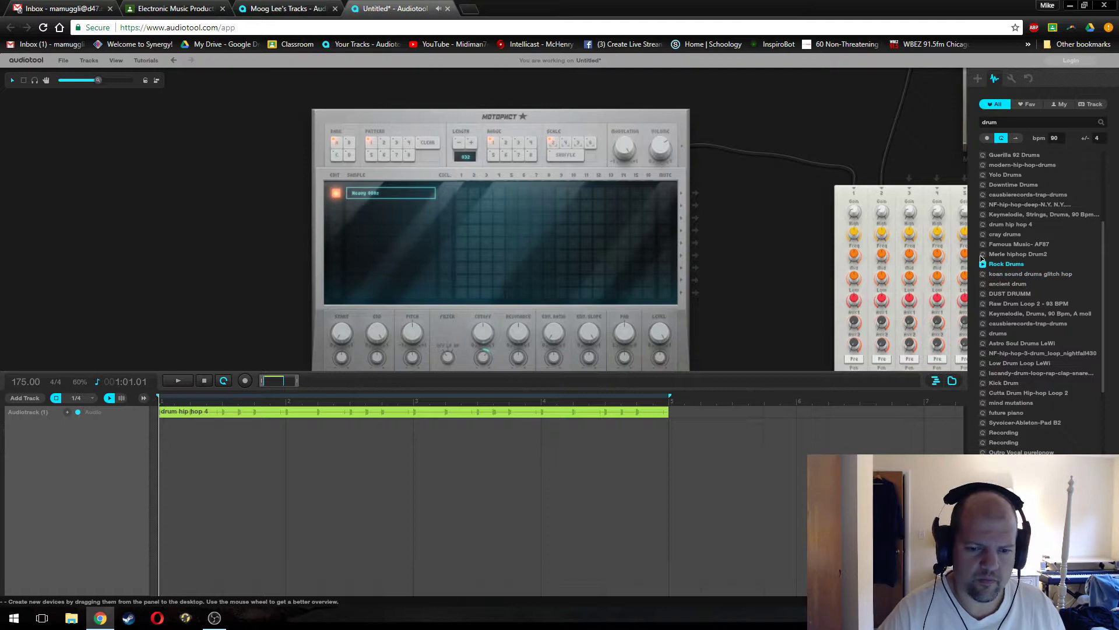
click(1017, 253)
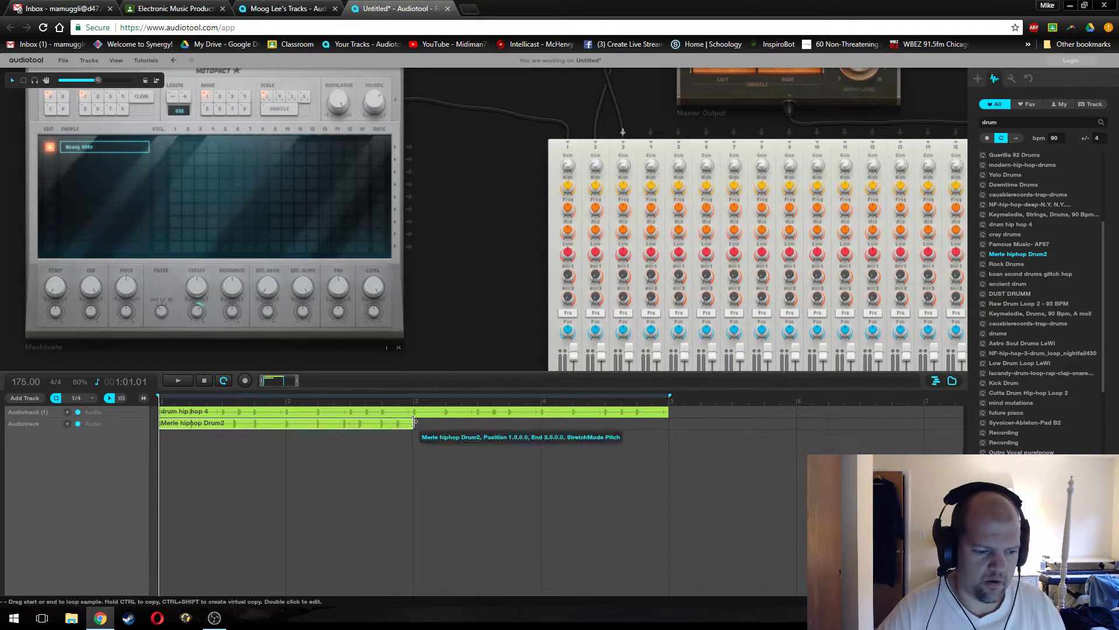
mouse_move(481, 423)
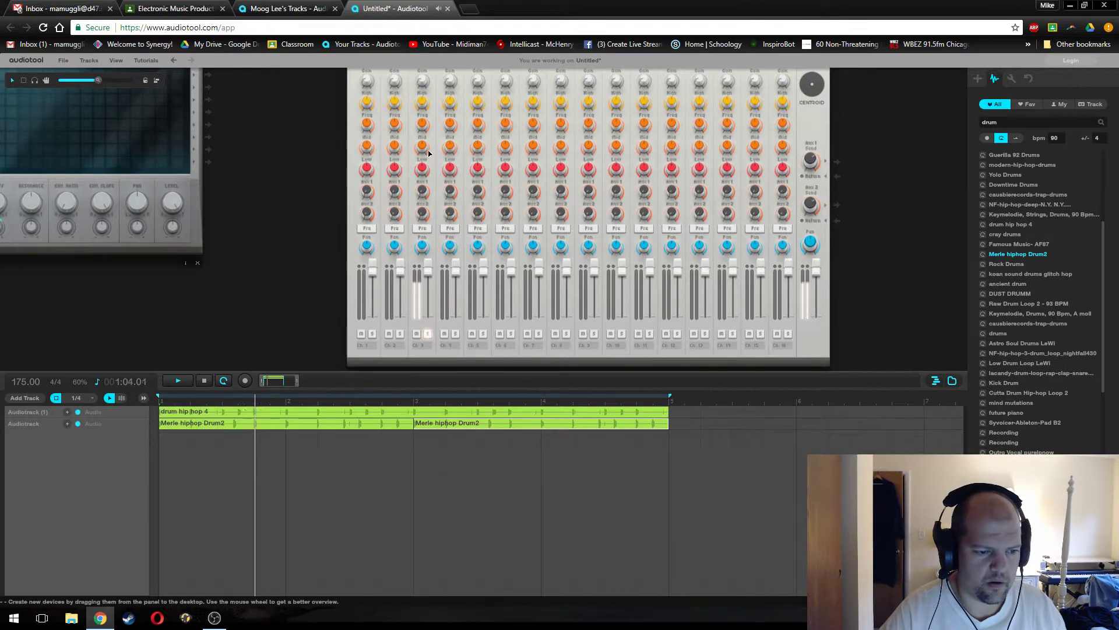
mouse_move(420, 103)
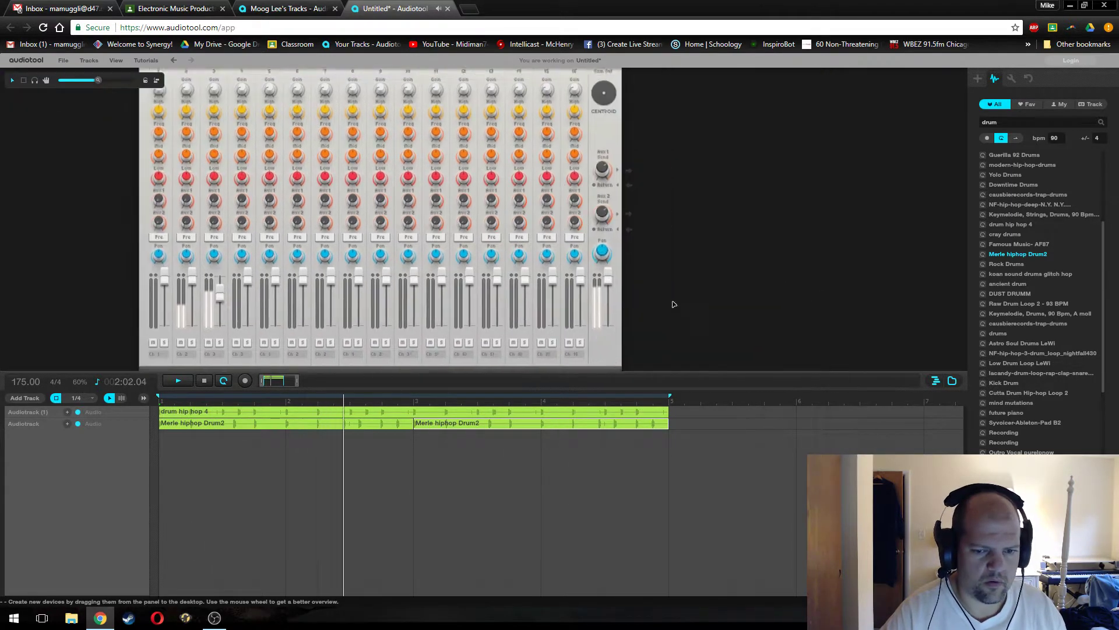
- Start playback to hear both drum loops together
click(977, 79)
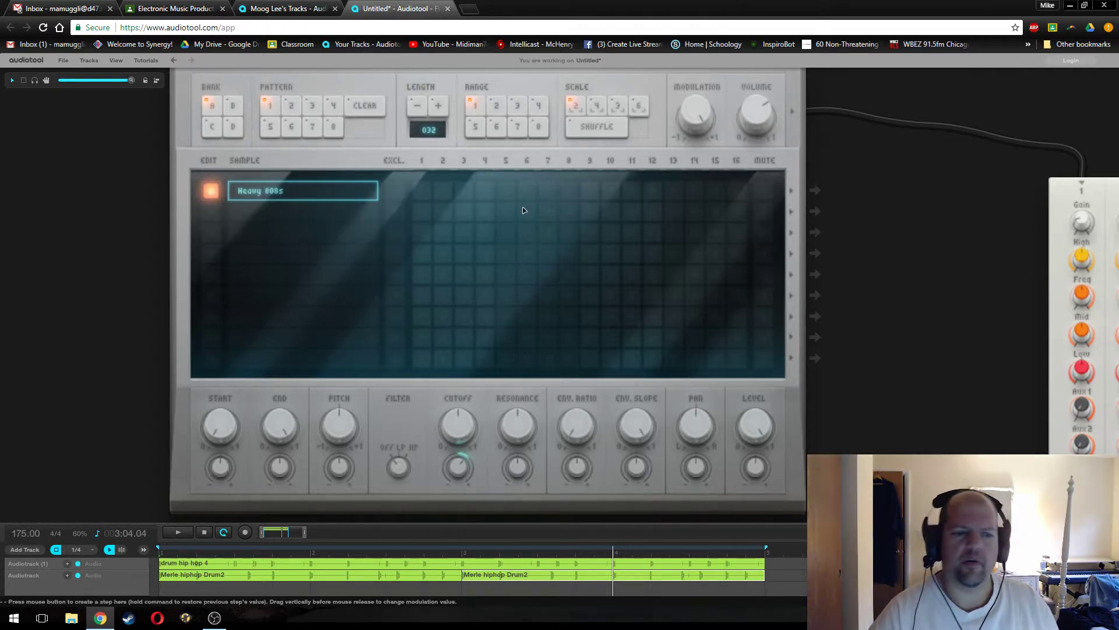
mouse_move(730, 283)
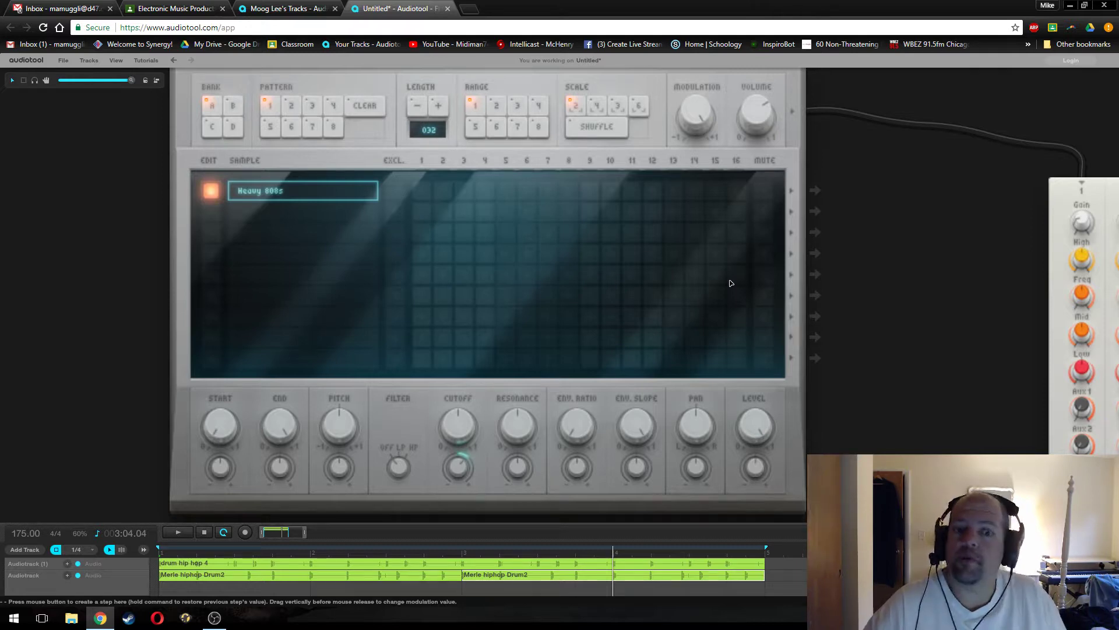
mouse_move(370, 301)
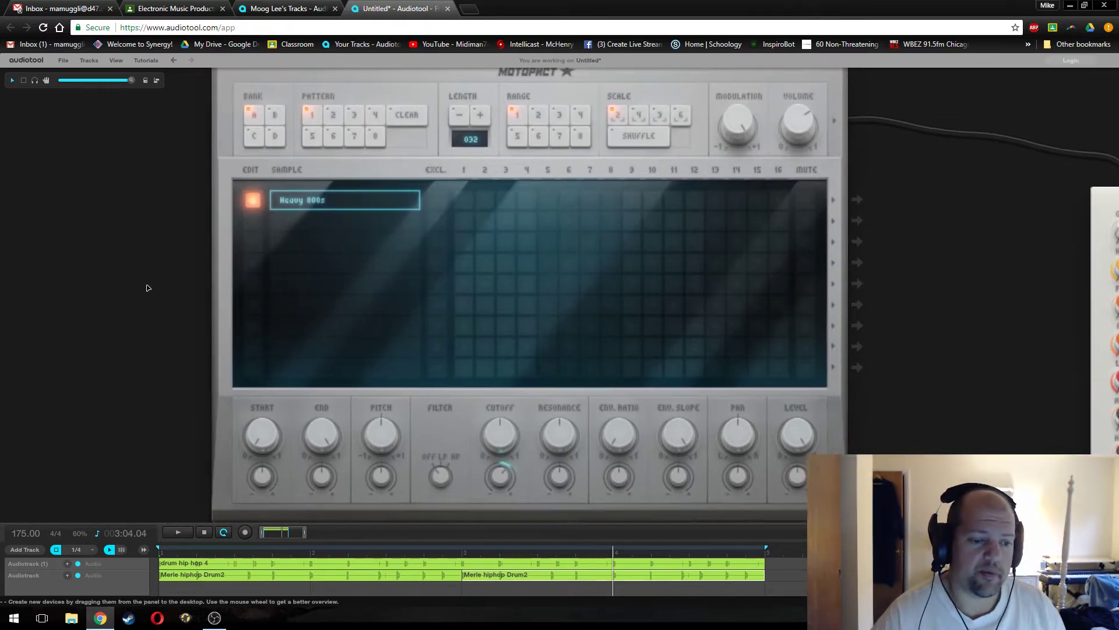
mouse_move(171, 291)
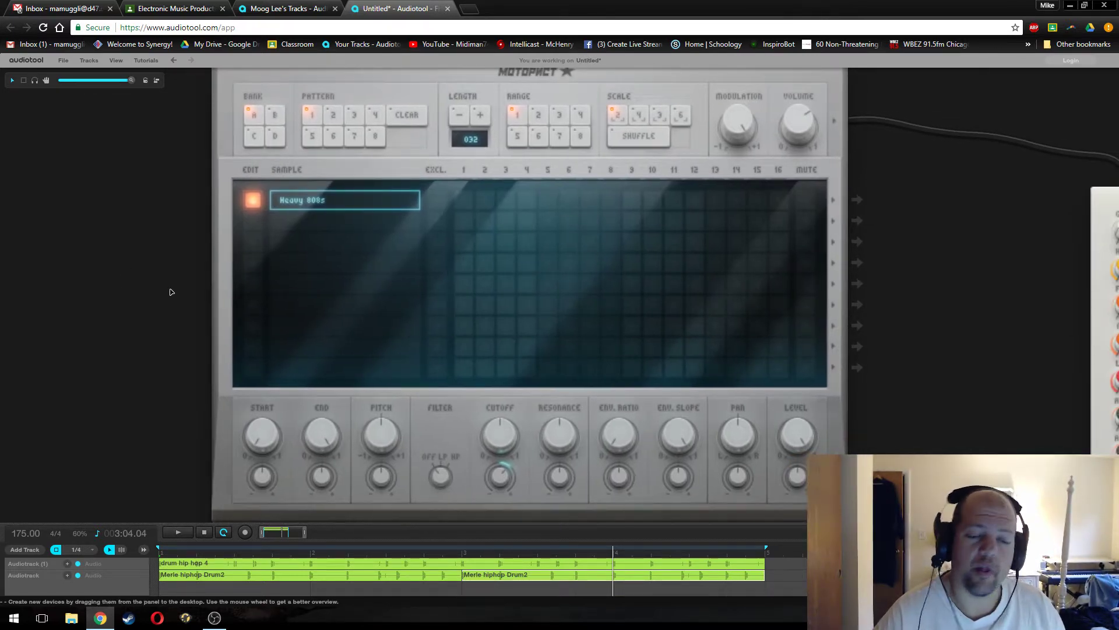
mouse_move(351, 249)
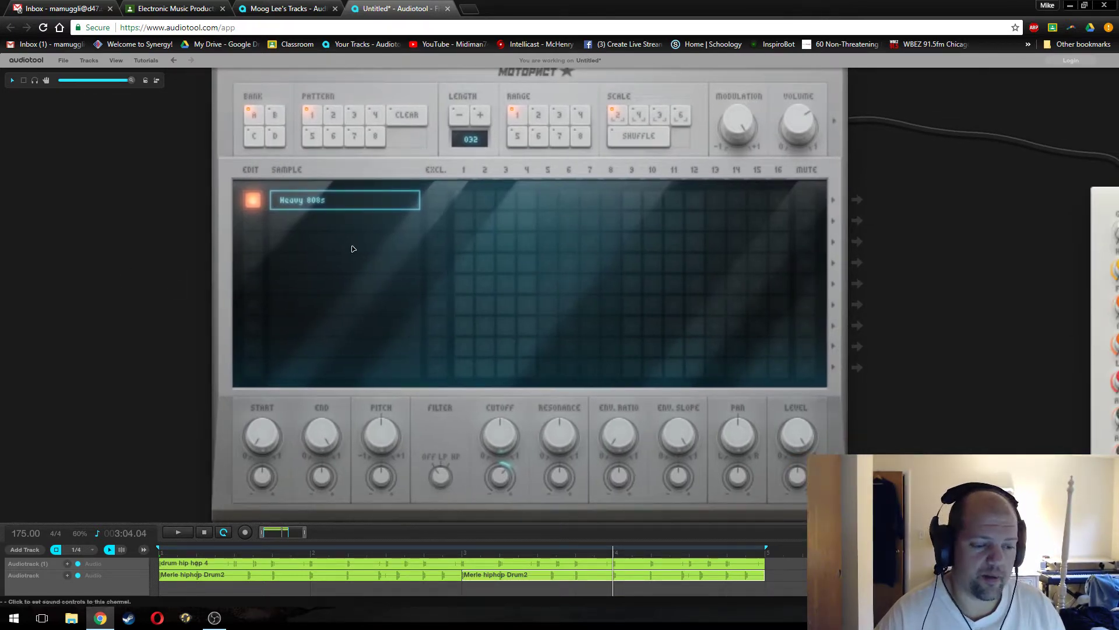
mouse_move(467, 209)
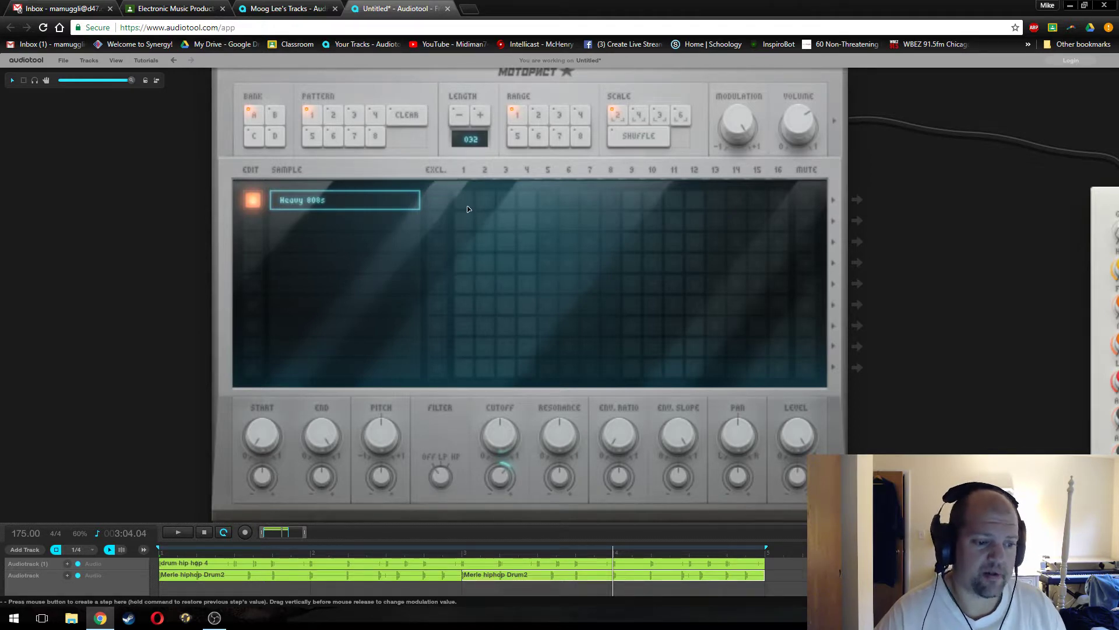
- Add Heavy 808s hits on step 1, then on steps 1, 7 and 13 of the second half
click(463, 201)
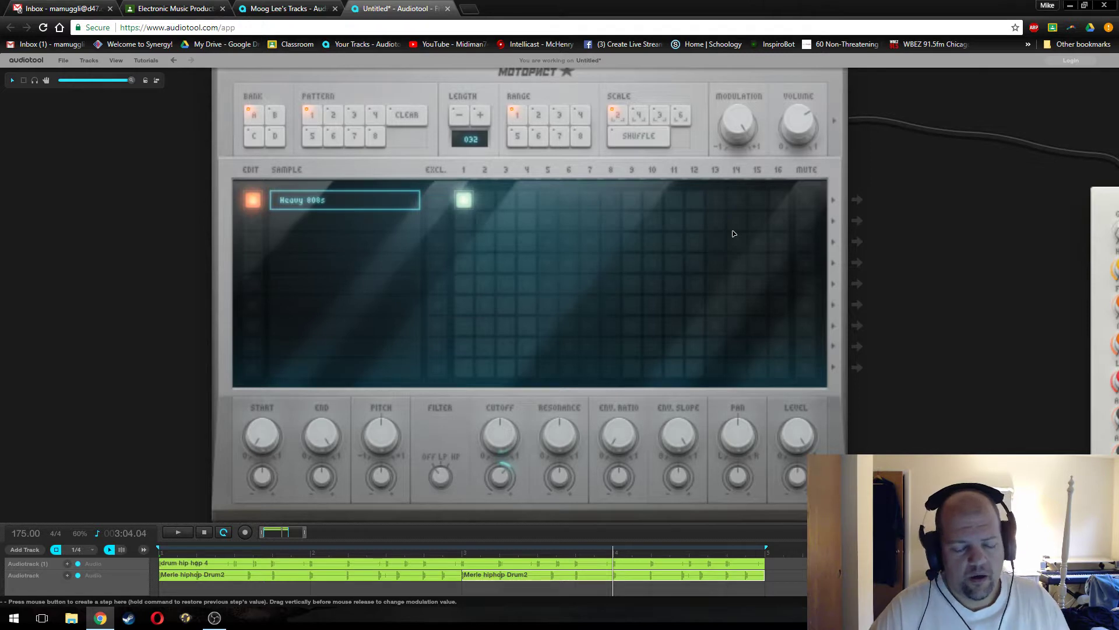
mouse_move(988, 260)
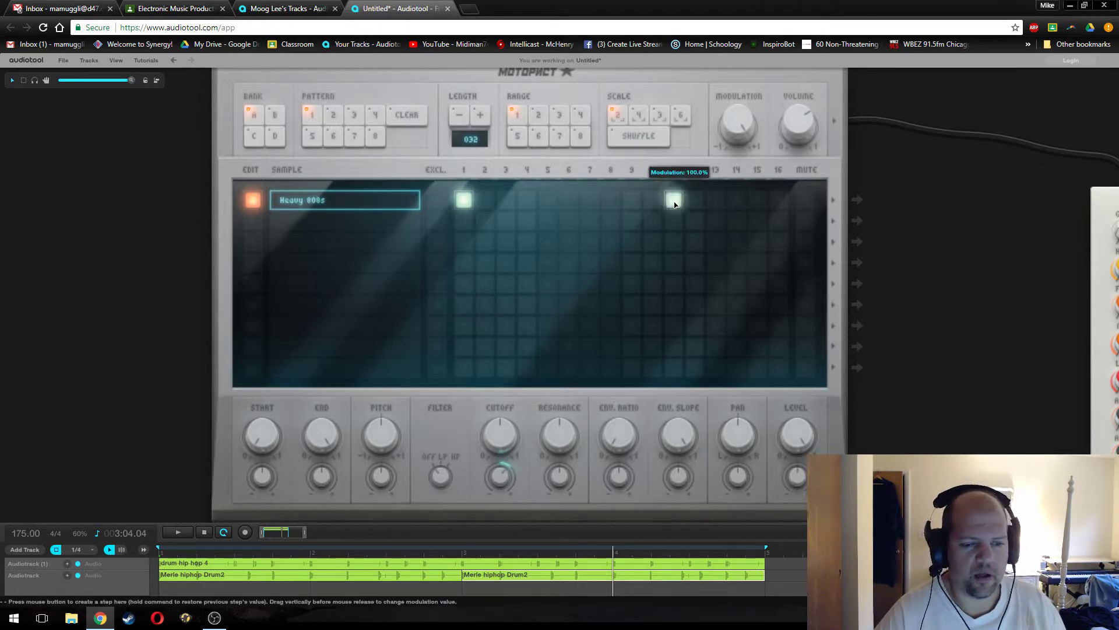
click(673, 199)
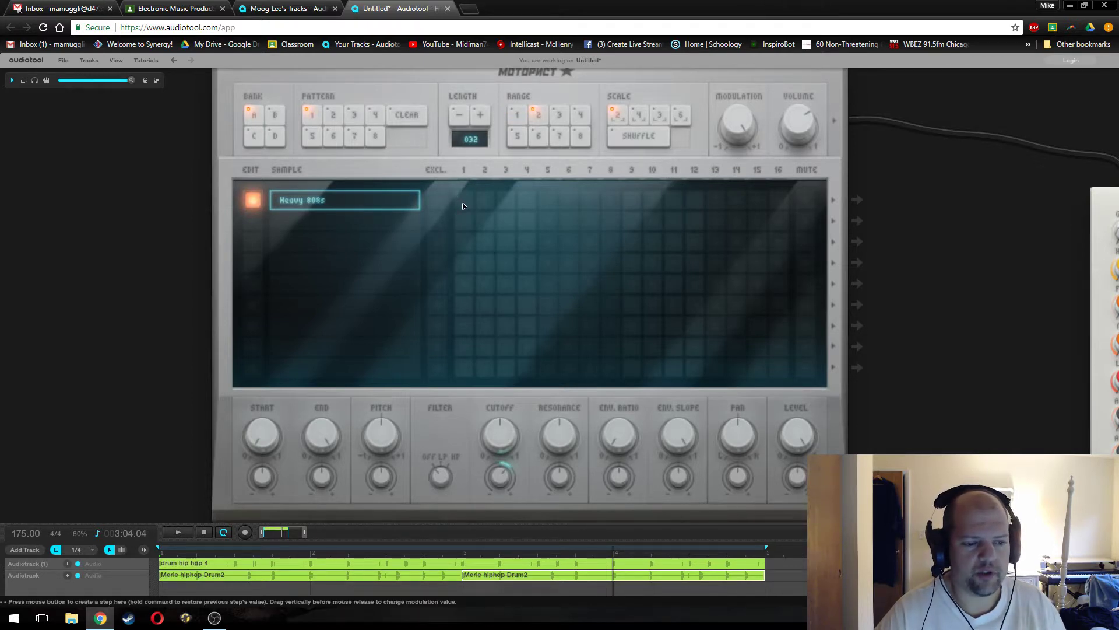
click(463, 200)
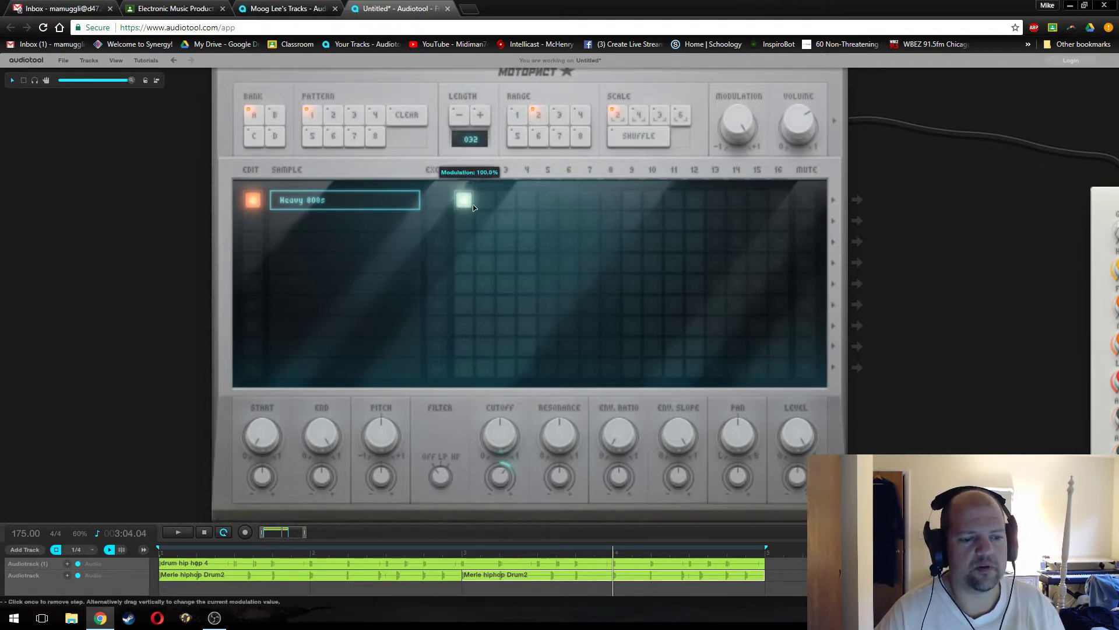
mouse_move(588, 206)
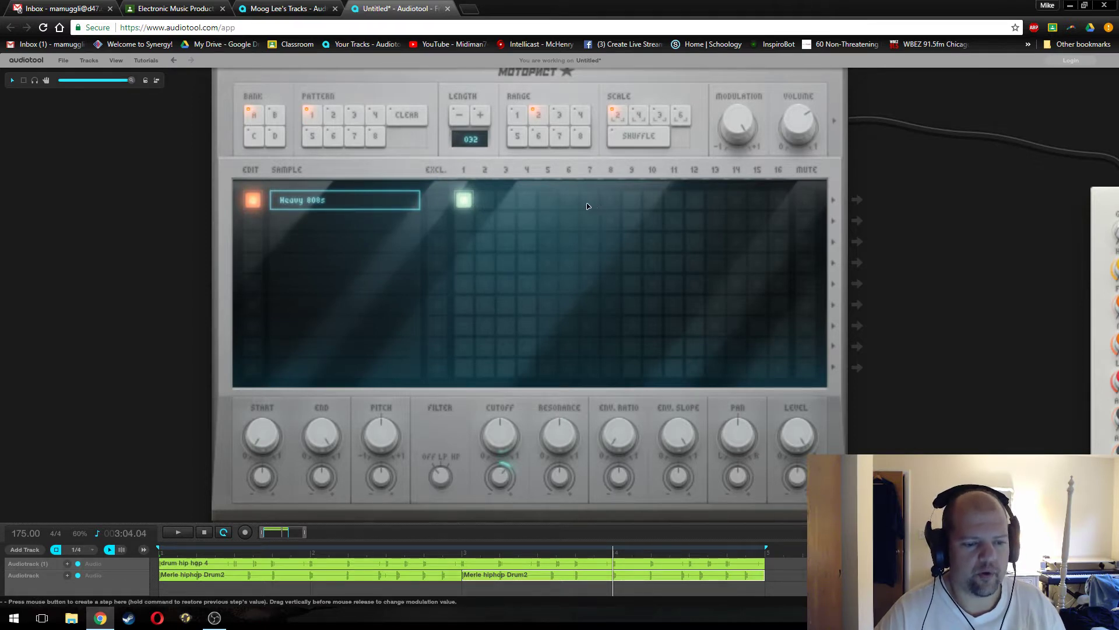
click(588, 199)
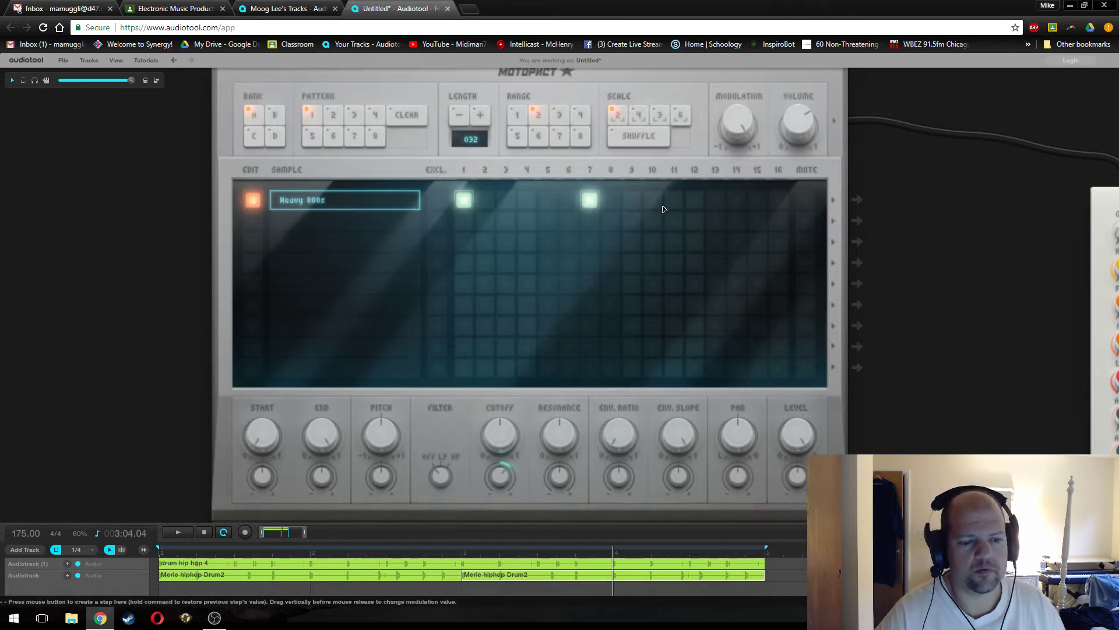
mouse_move(723, 203)
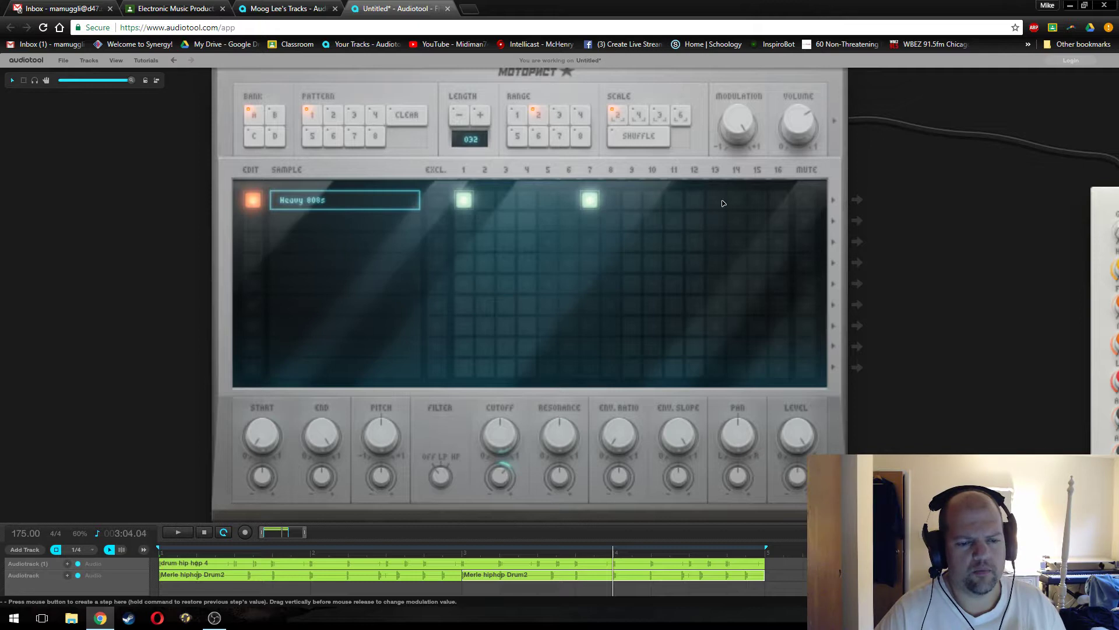
click(715, 199)
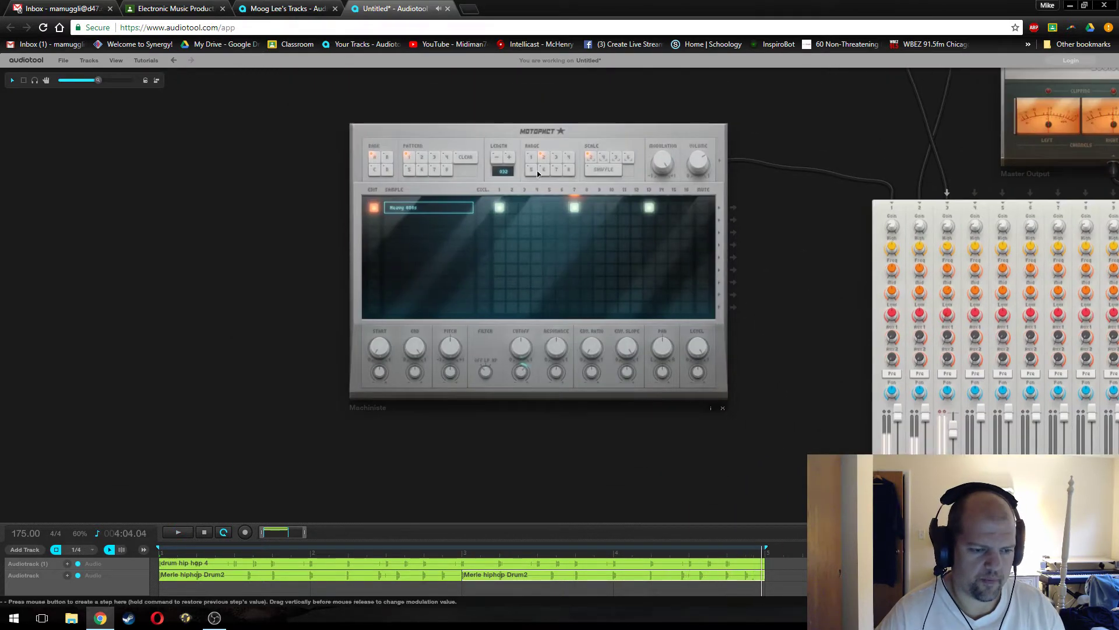
- Create a PatternTrack for the Machiniste and add an A1 pattern region on it
right_click(537, 175)
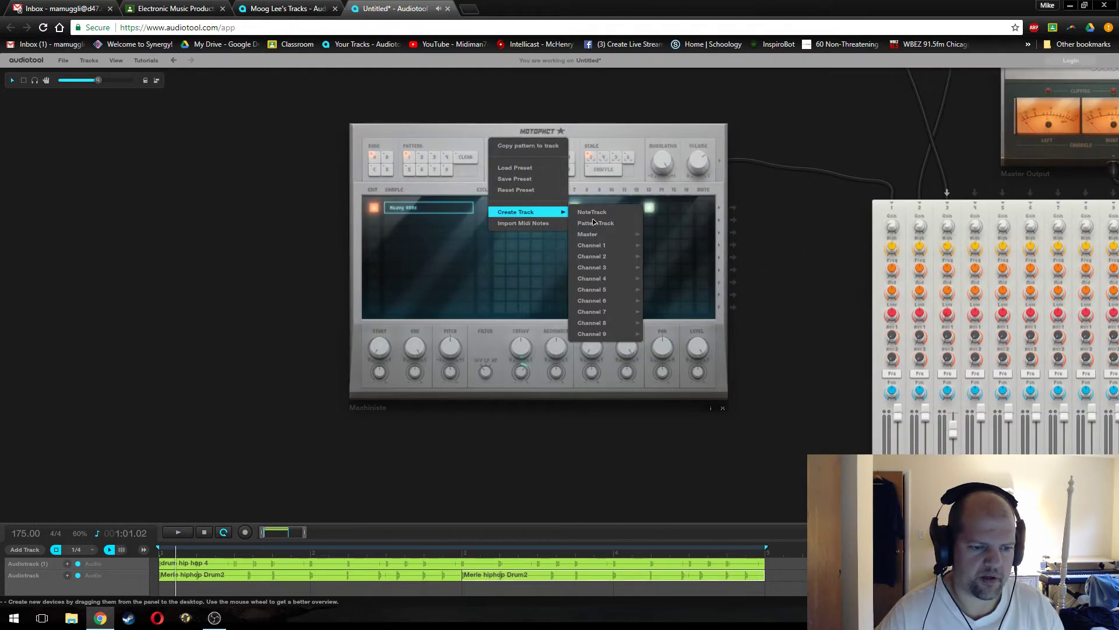
click(596, 223)
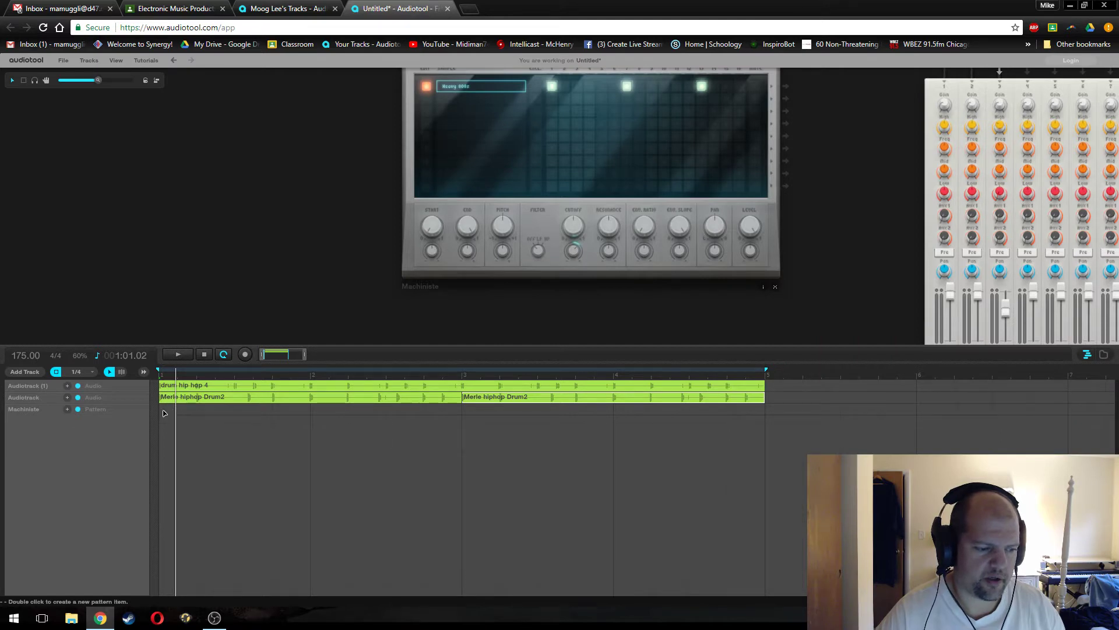
double_click(215, 408)
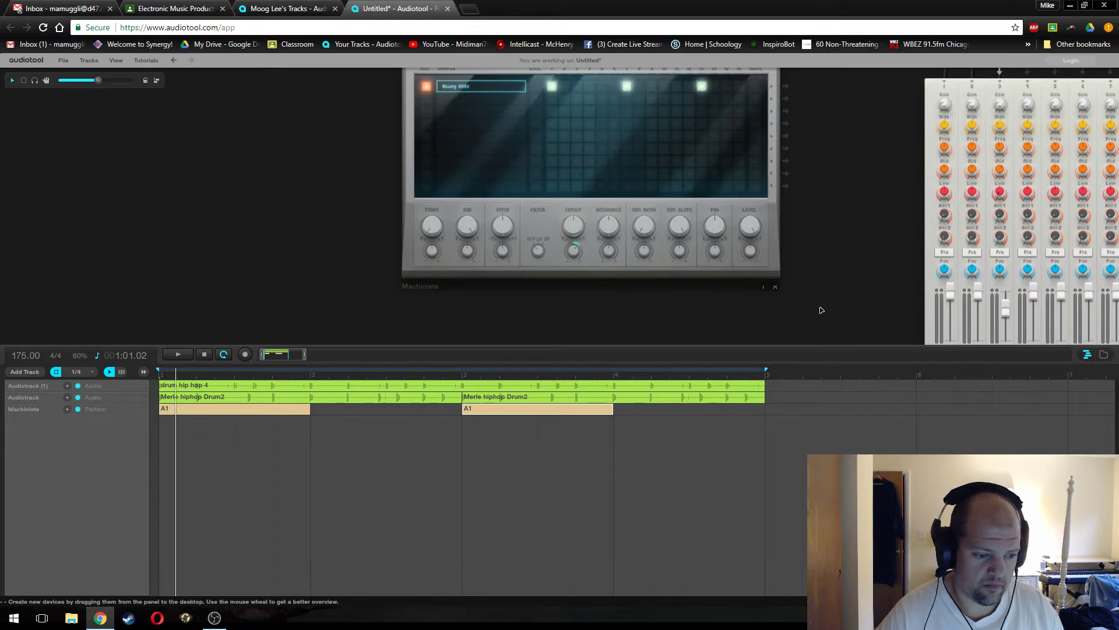
mouse_move(545, 412)
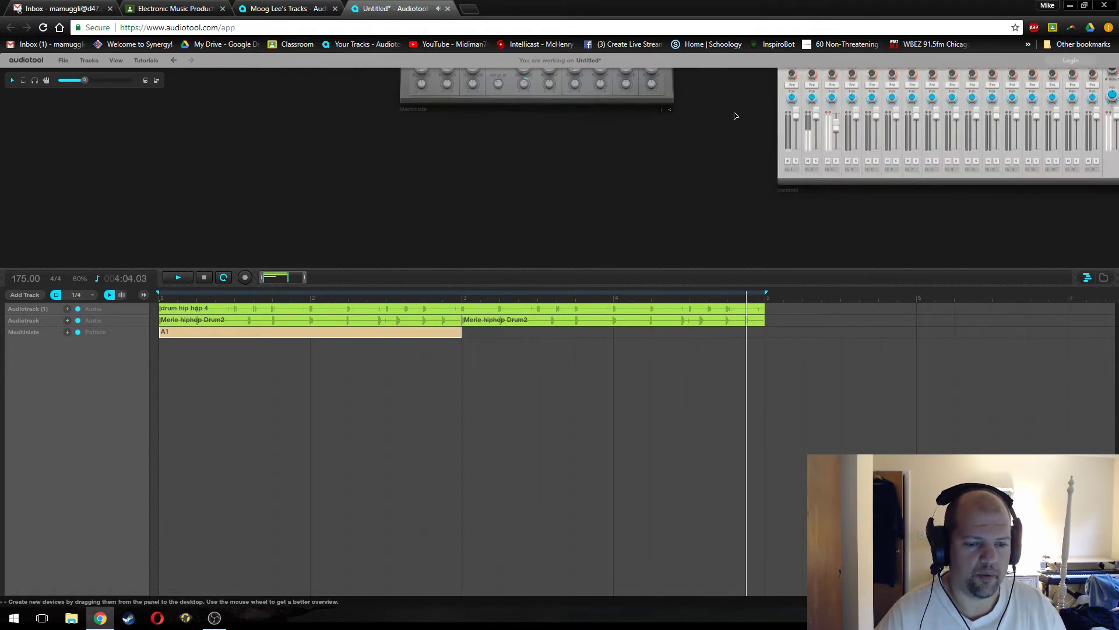
- Zoom into the Machiniste device and select its pattern controls
click(359, 298)
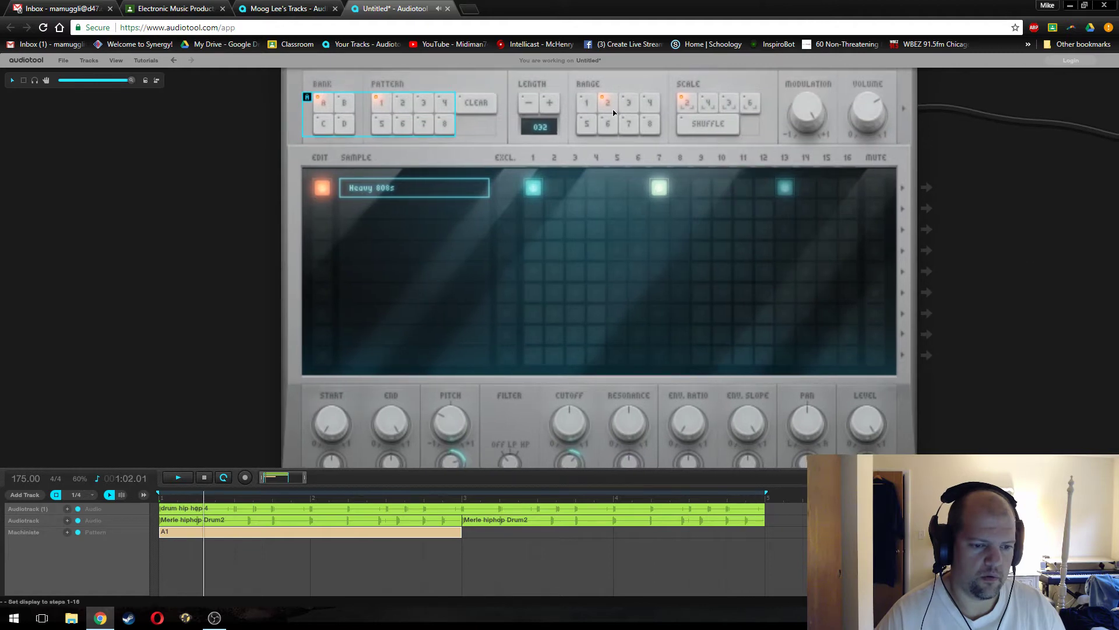
click(534, 186)
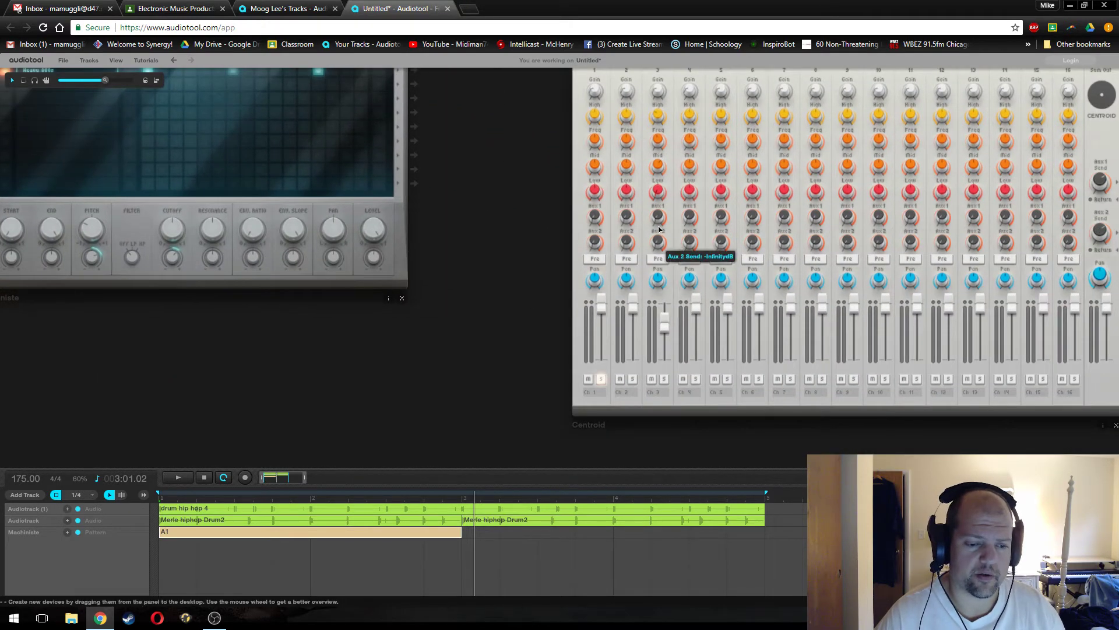
mouse_move(600, 379)
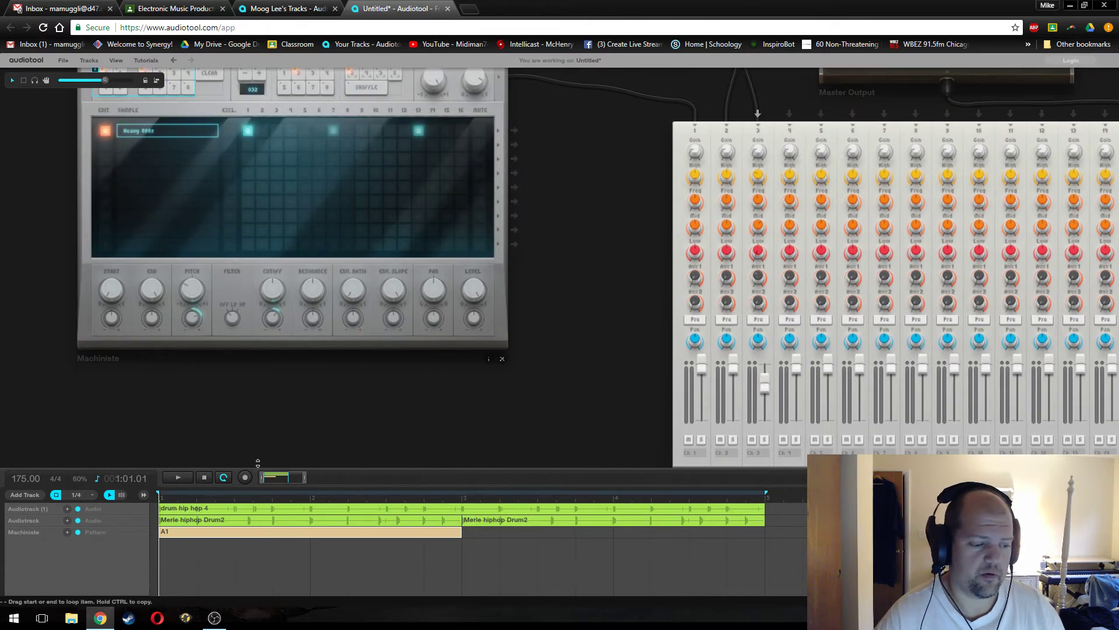
click(176, 477)
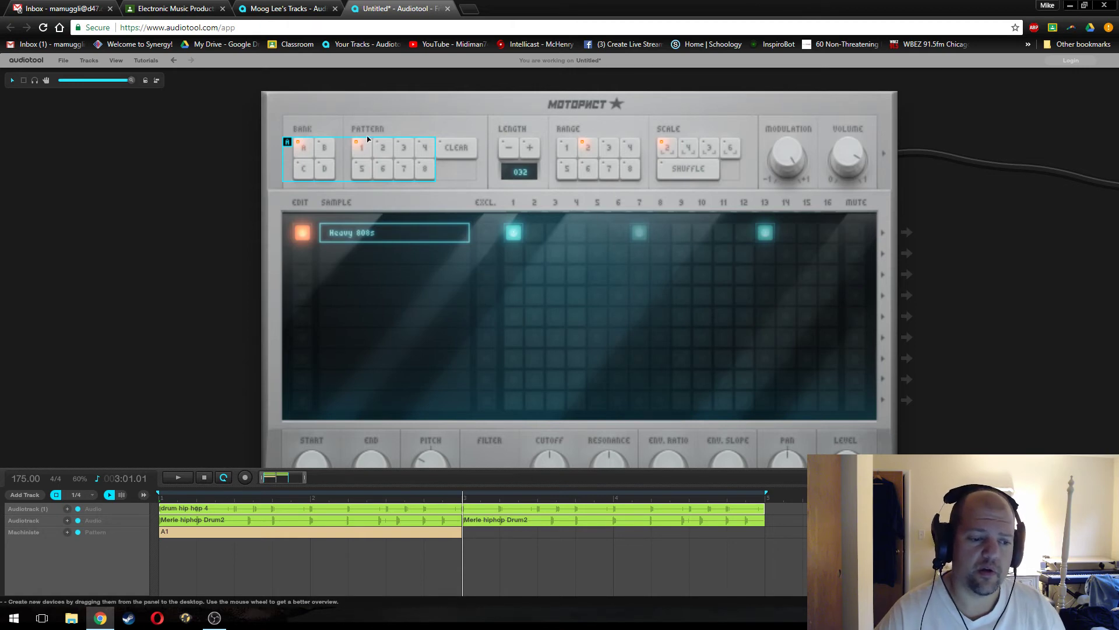
mouse_move(362, 148)
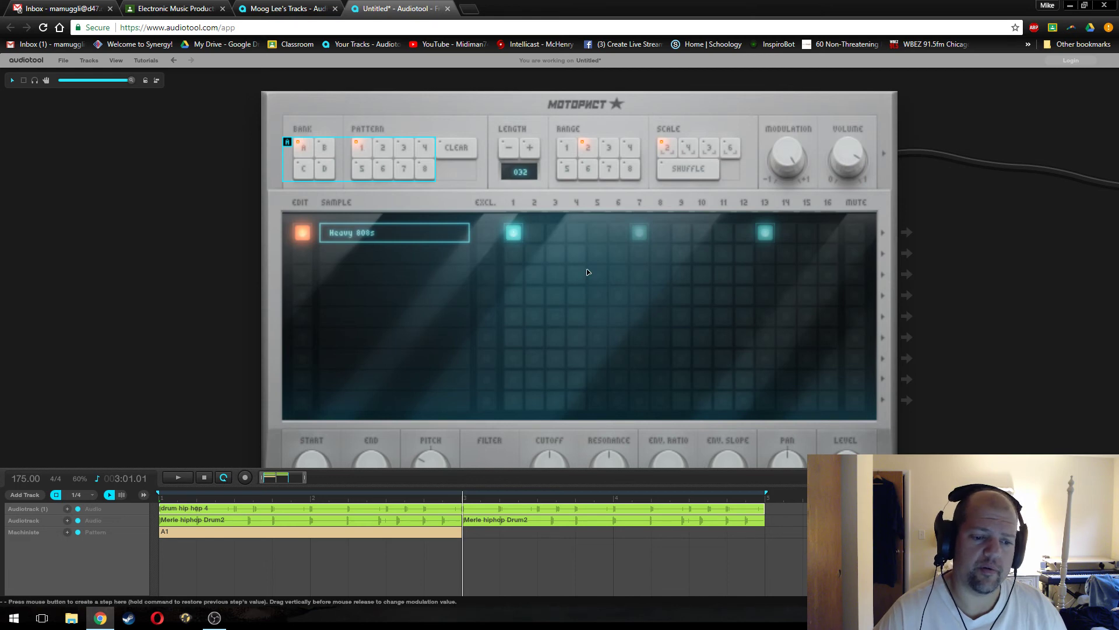
mouse_move(519, 234)
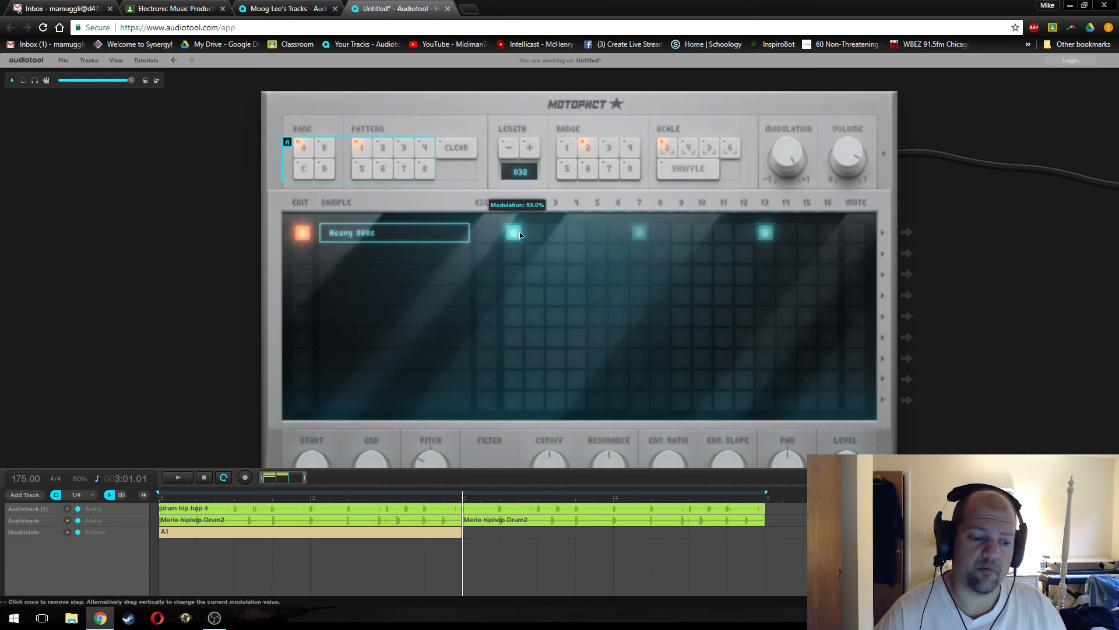
- Adjust the Heavy 808s row so hits fall on steps 1 and 11 only
click(639, 232)
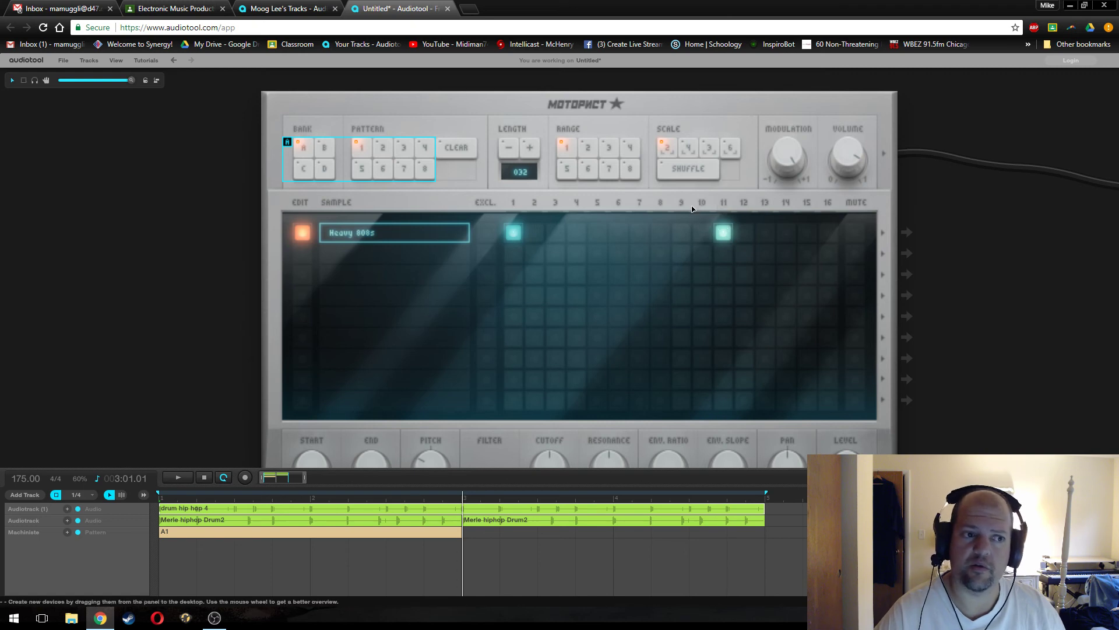
mouse_move(682, 254)
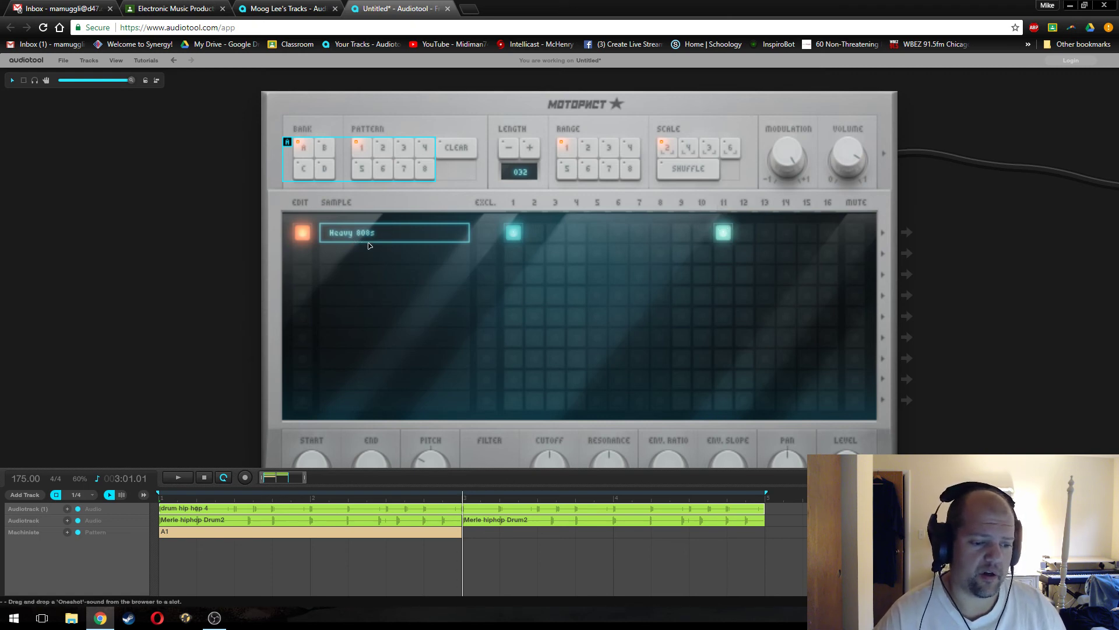
mouse_move(228, 255)
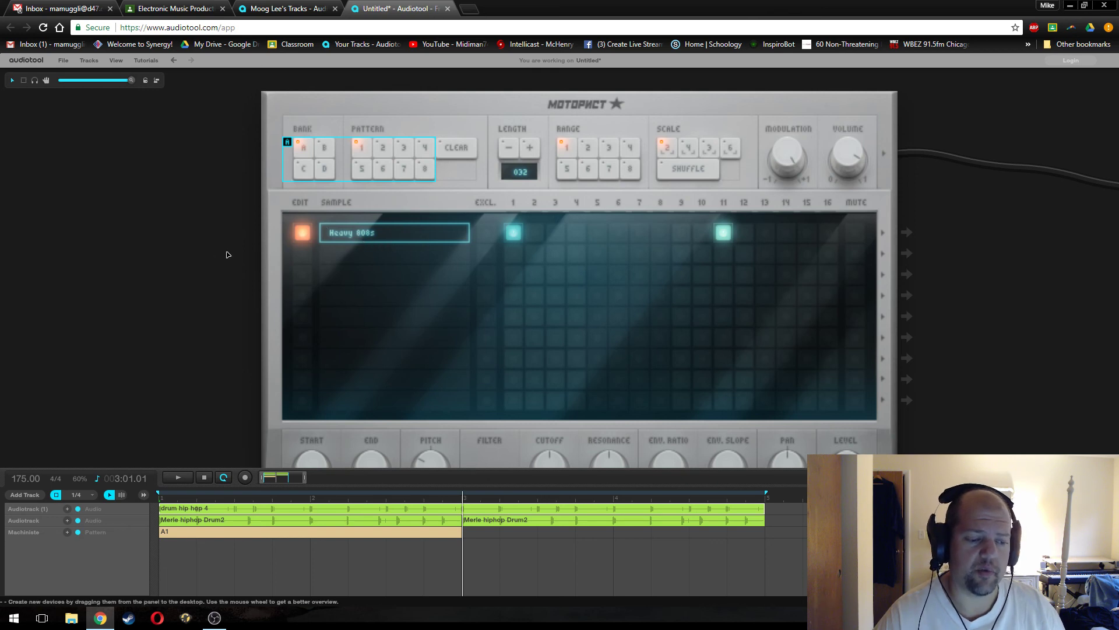
mouse_move(477, 106)
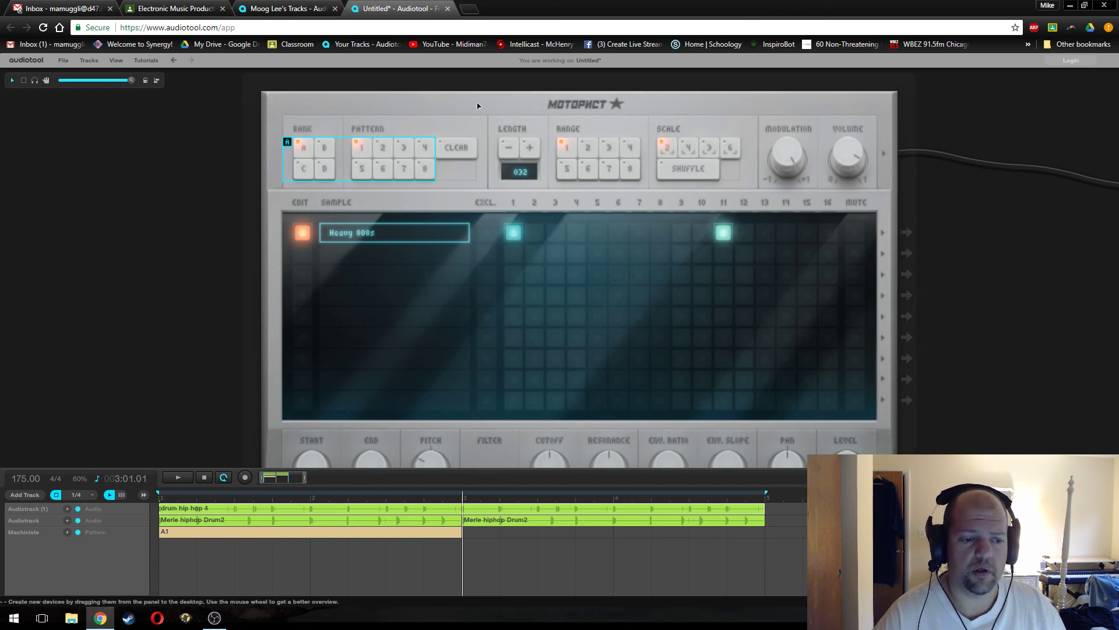